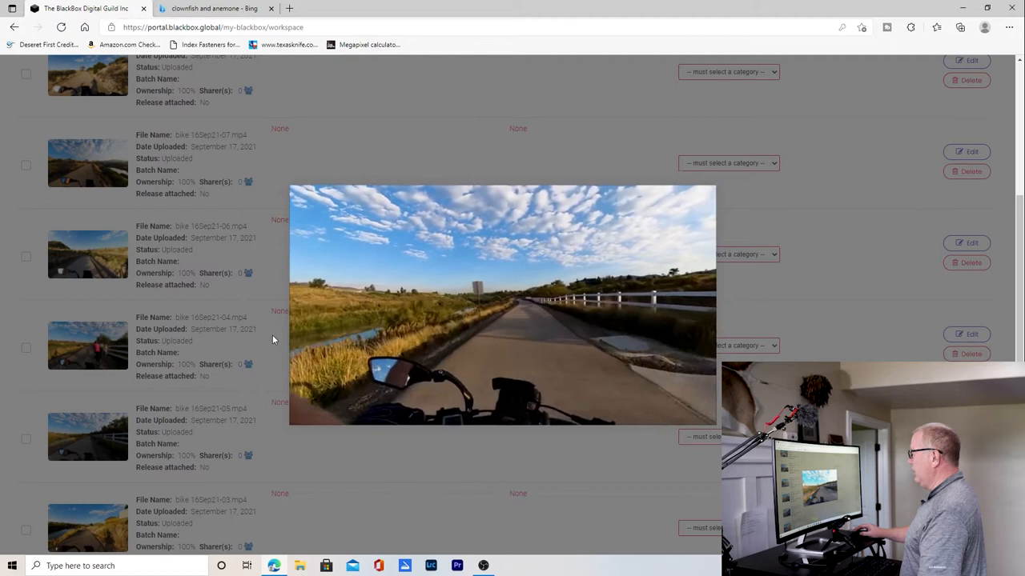
- Play the bike clip preview, pause and resume it, then close it to return to the uploads list
click(502, 304)
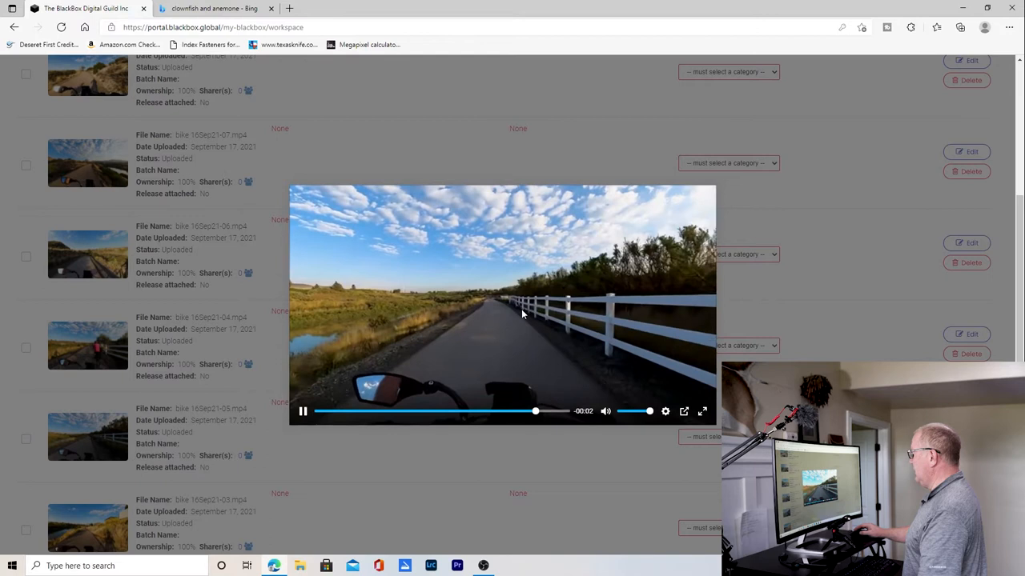
click(303, 410)
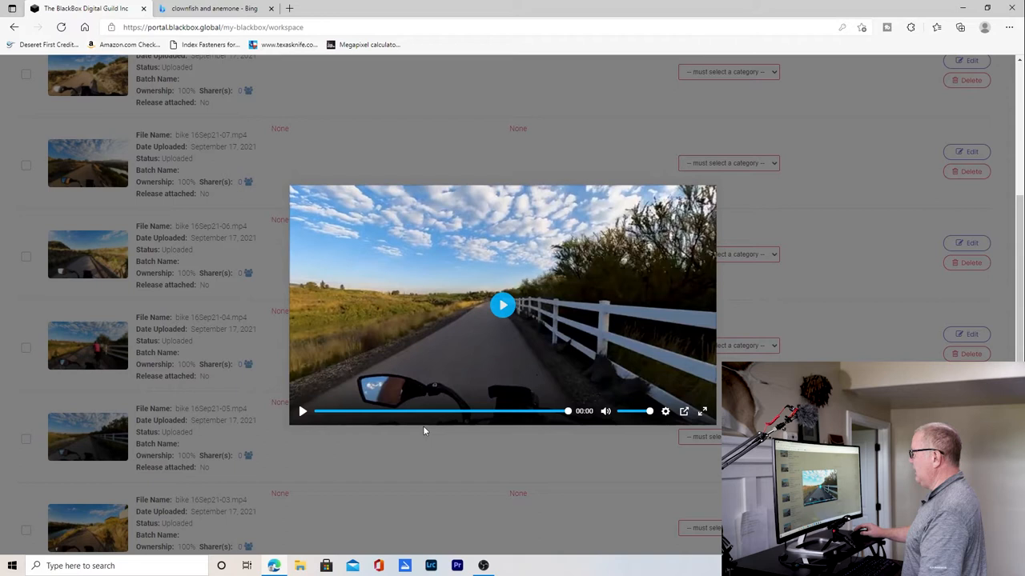
click(502, 305)
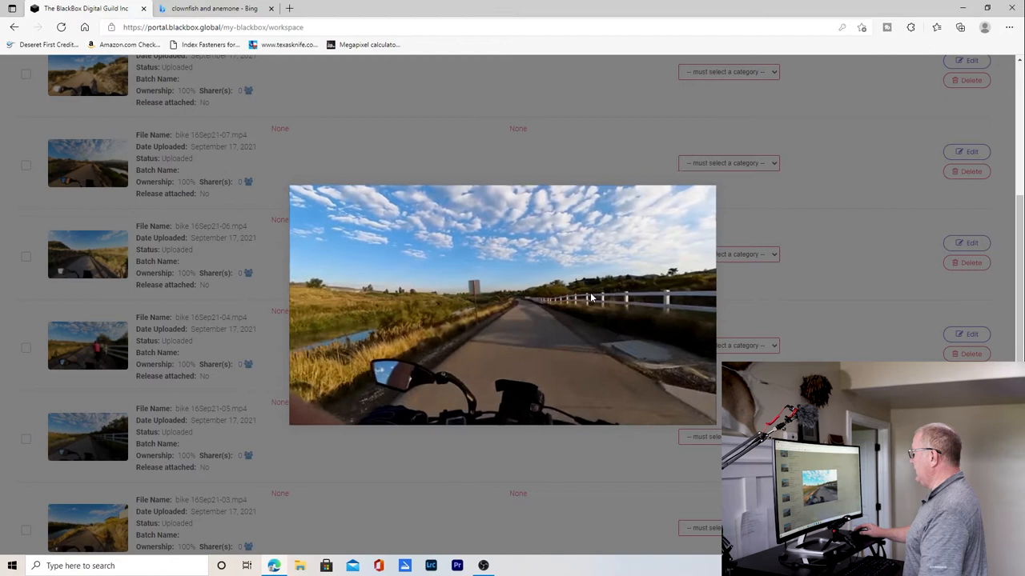
click(503, 304)
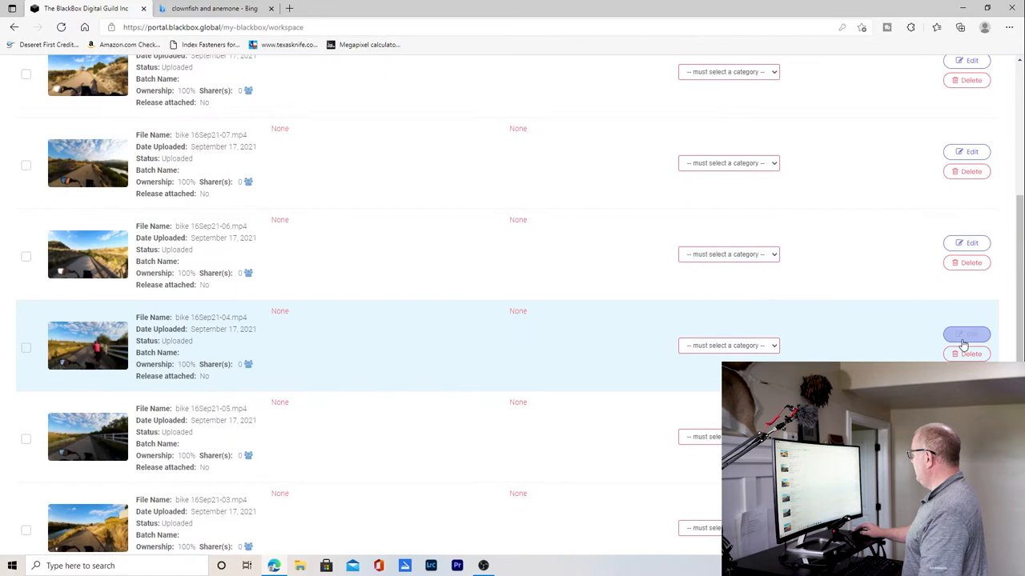
- Bring up the editing form for the bike 16Sep21-04.mp4 clip
click(967, 335)
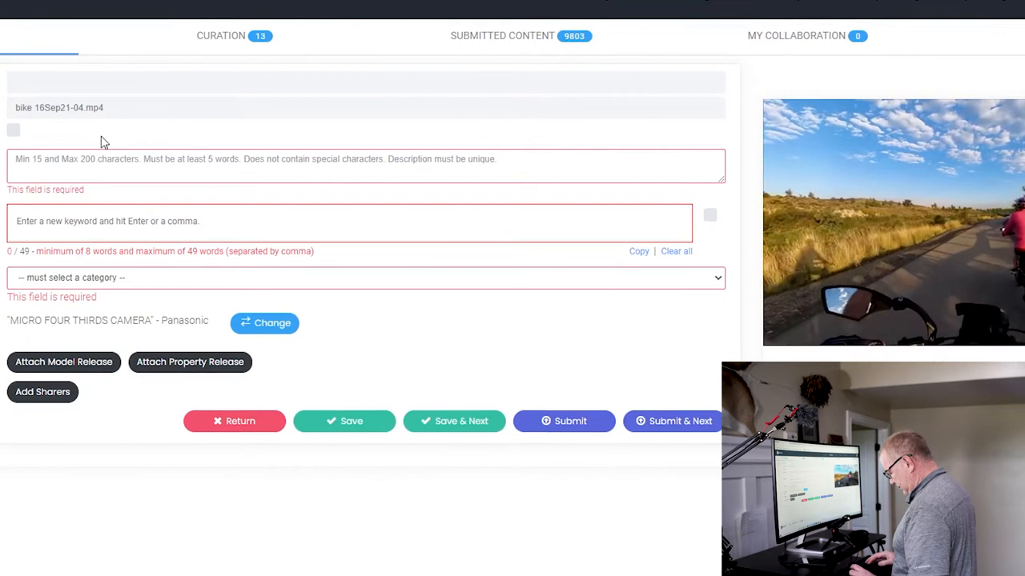
- Enter the description of cyclists riding a riverside nature trail in morning sun, first-person view
text(Cycl)
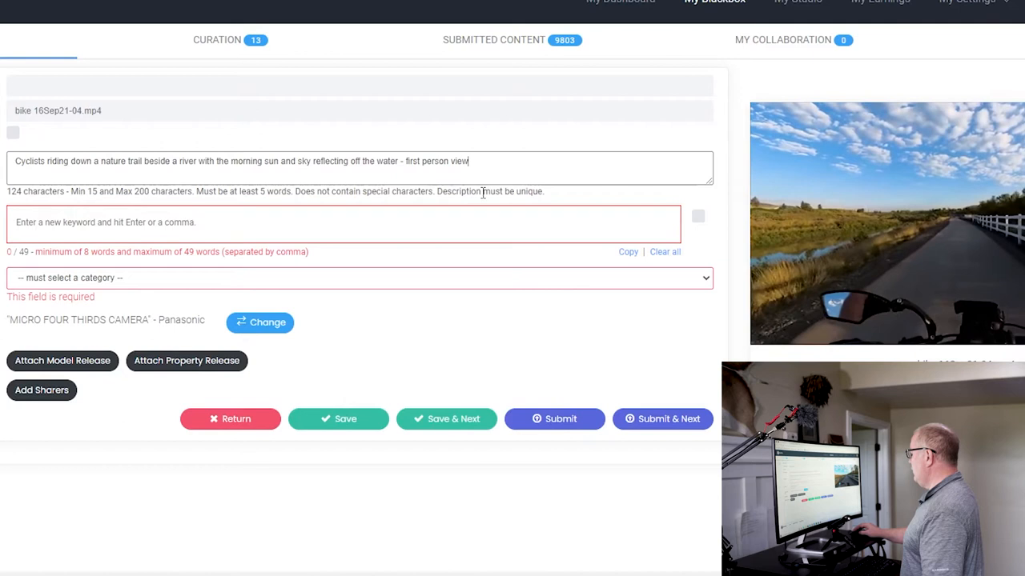
click(880, 224)
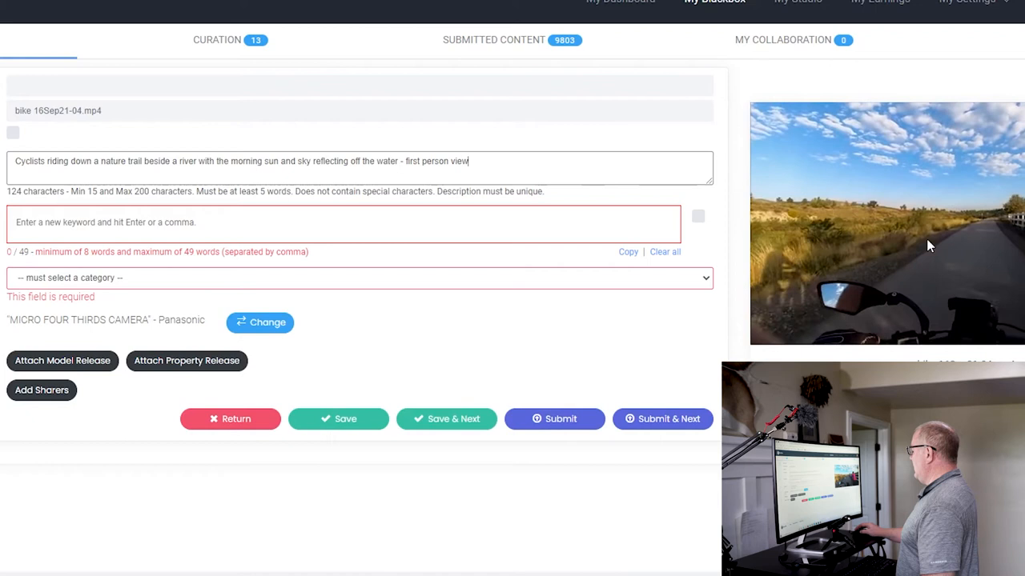
- Enter 'bicycle' as the clip's first keyword in the keyword field
click(886, 223)
text(ride)
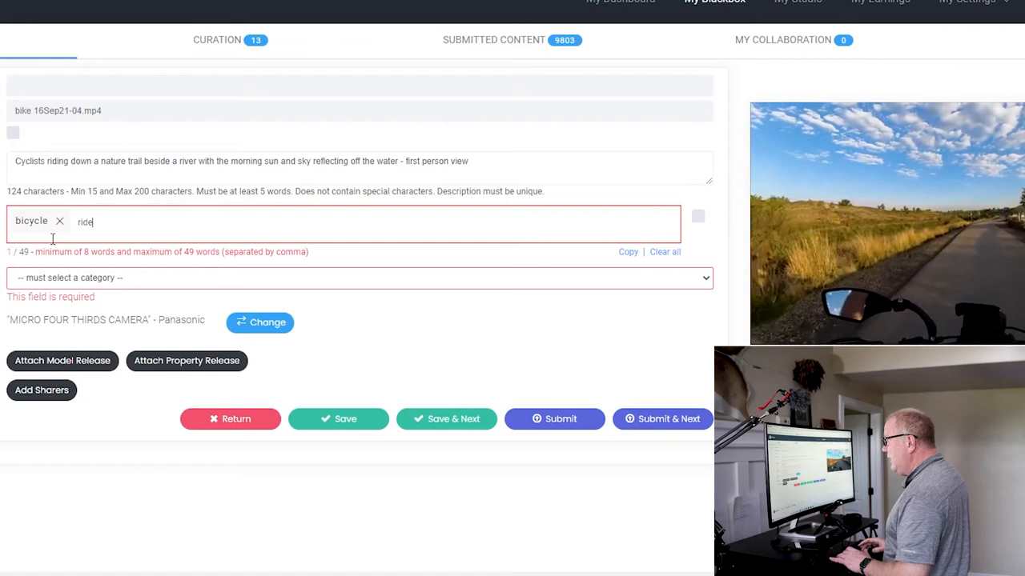
- Add keywords reflection, morning, sunny, first person, scenic and bike to the clip
text(re)
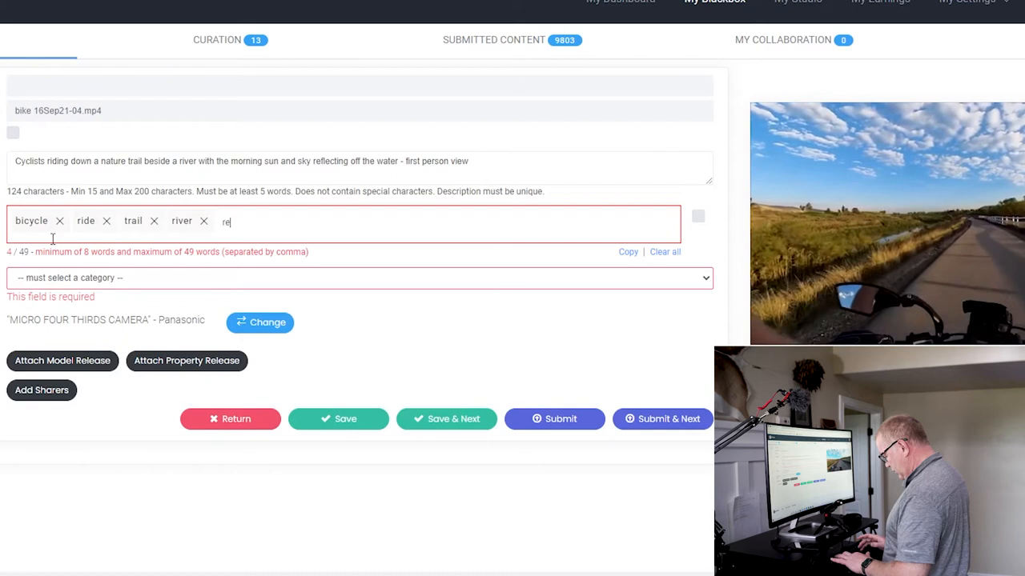
text(reflection, morning, sunny,)
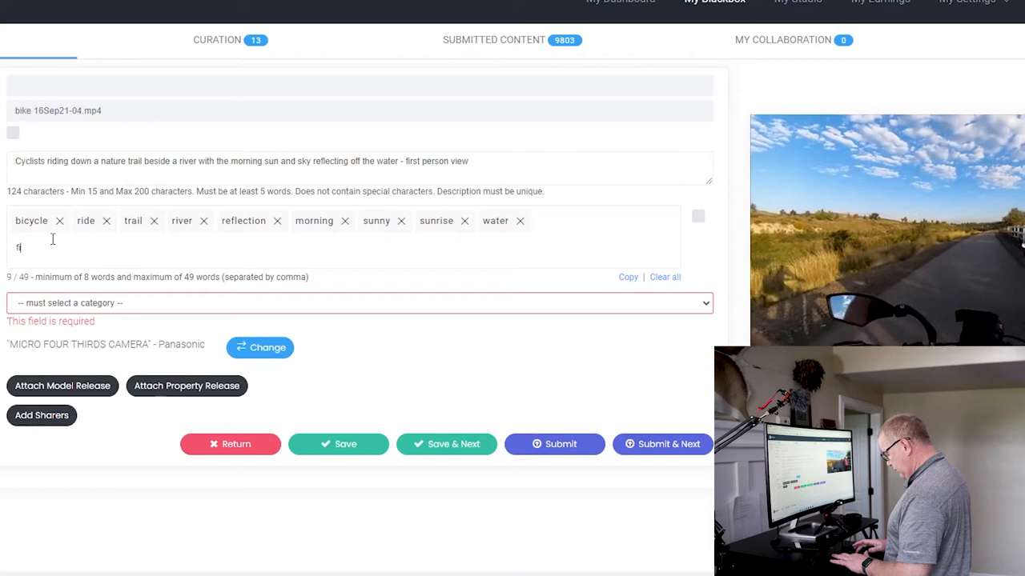
text(irst person)
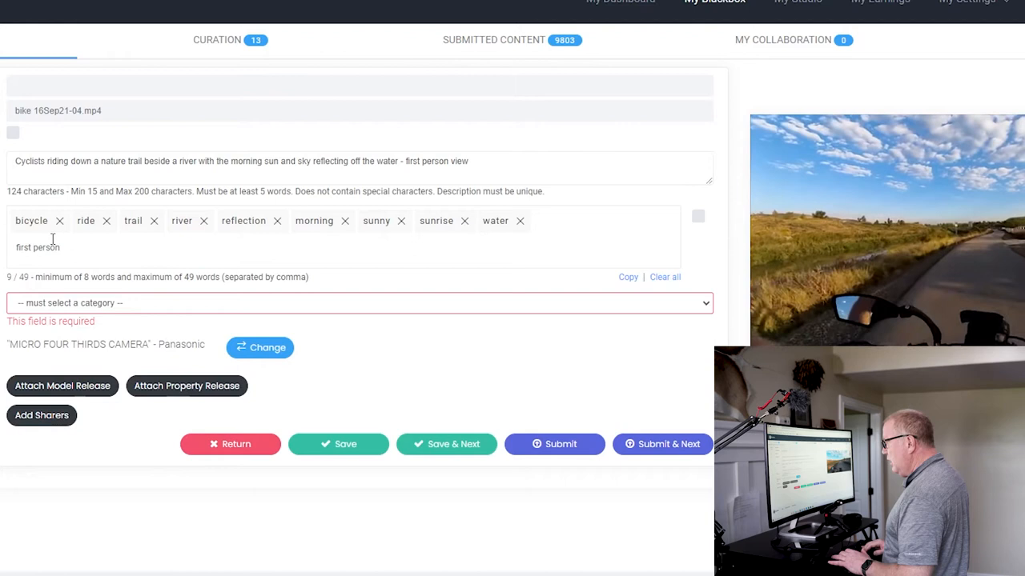
text(scenic, view)
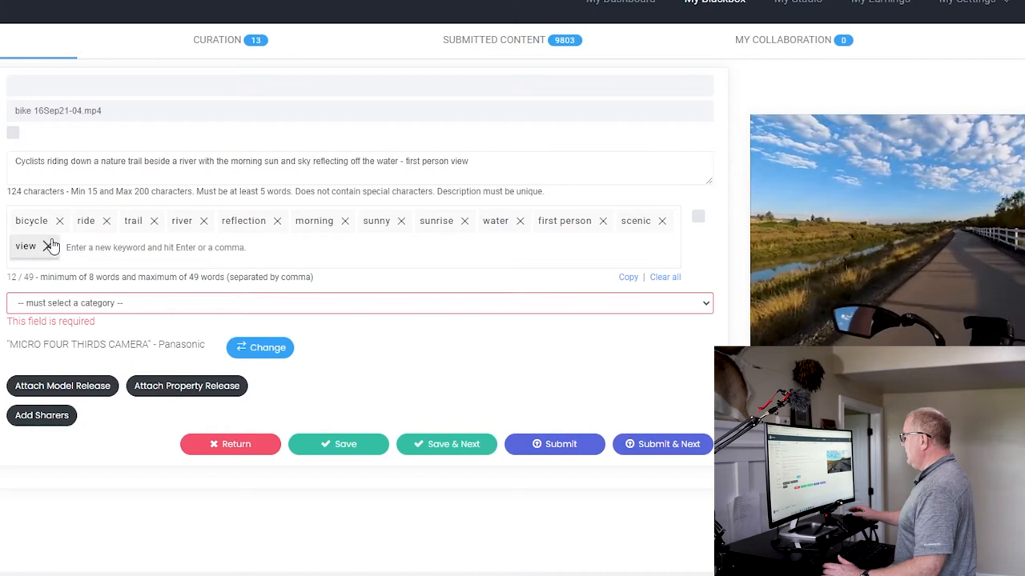
text(bike)
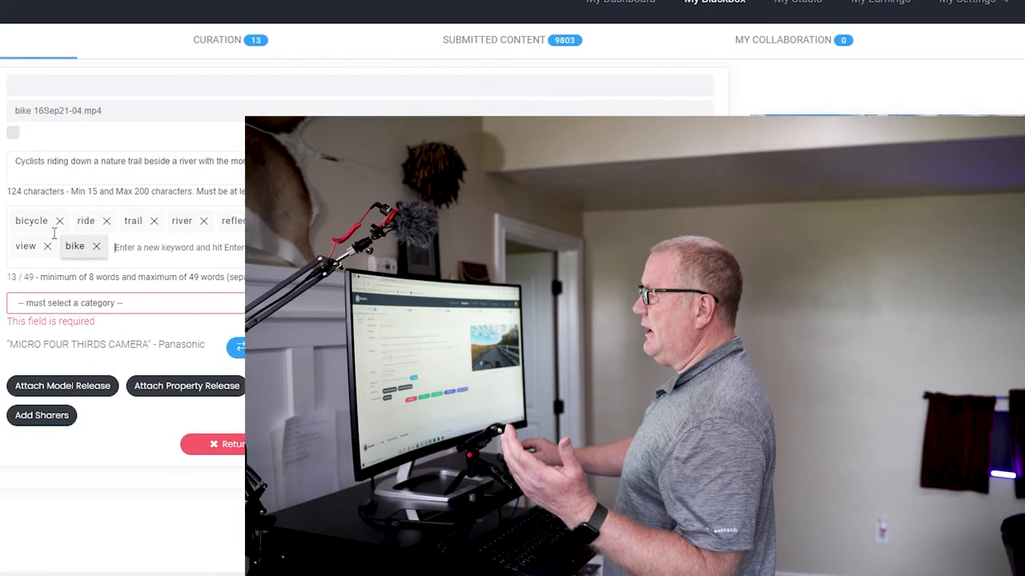
- Add keywords such as cycling, two, pathway, blue and green to the clip
text(cyclis)
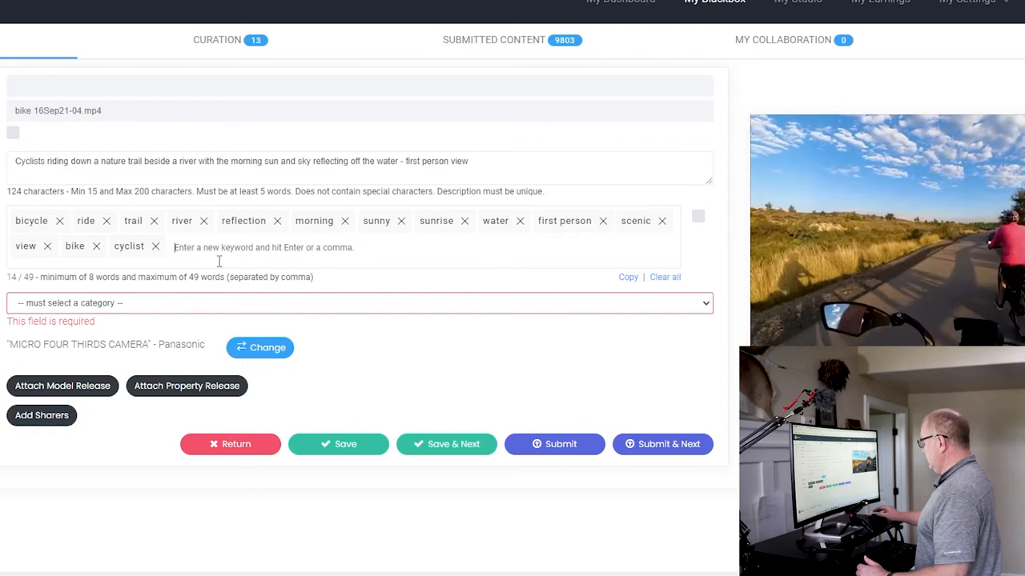
text(two)
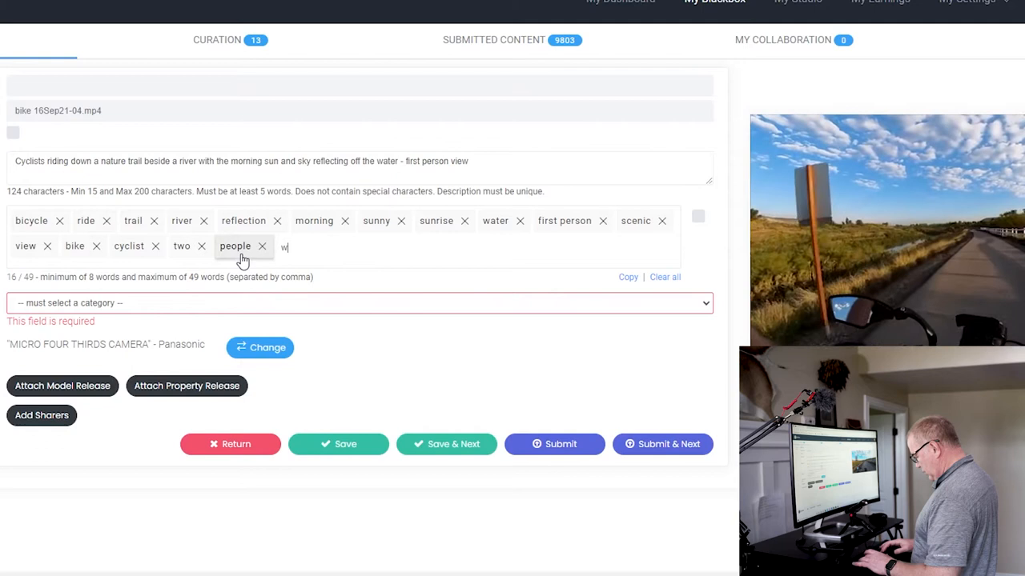
text(paqve)
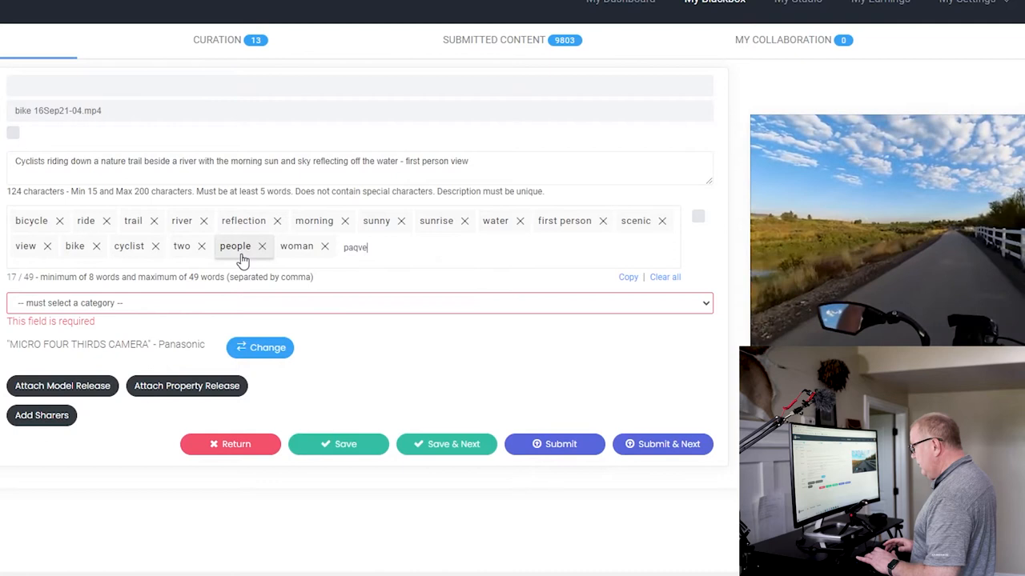
text(pathway)
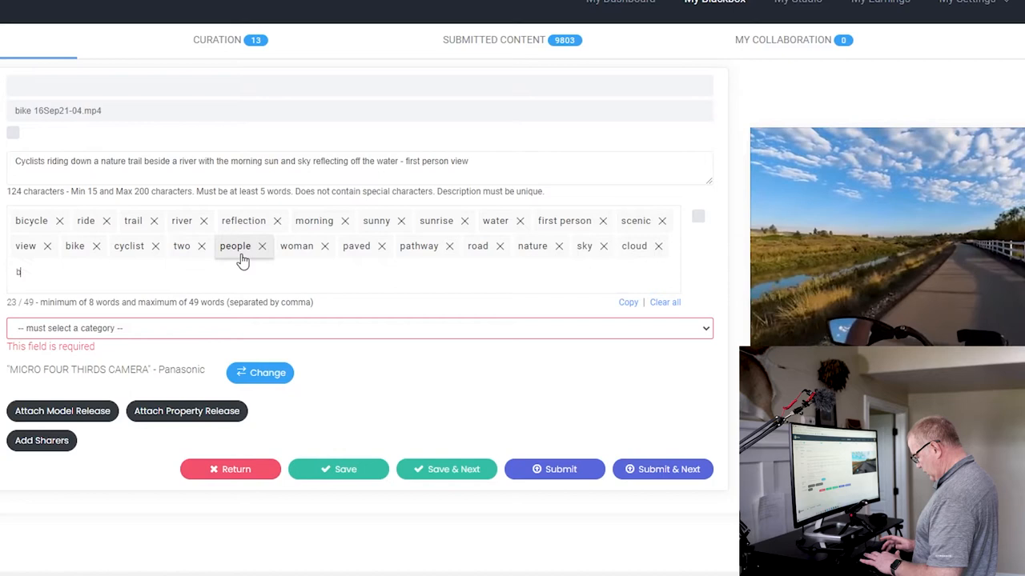
text(blue, green,)
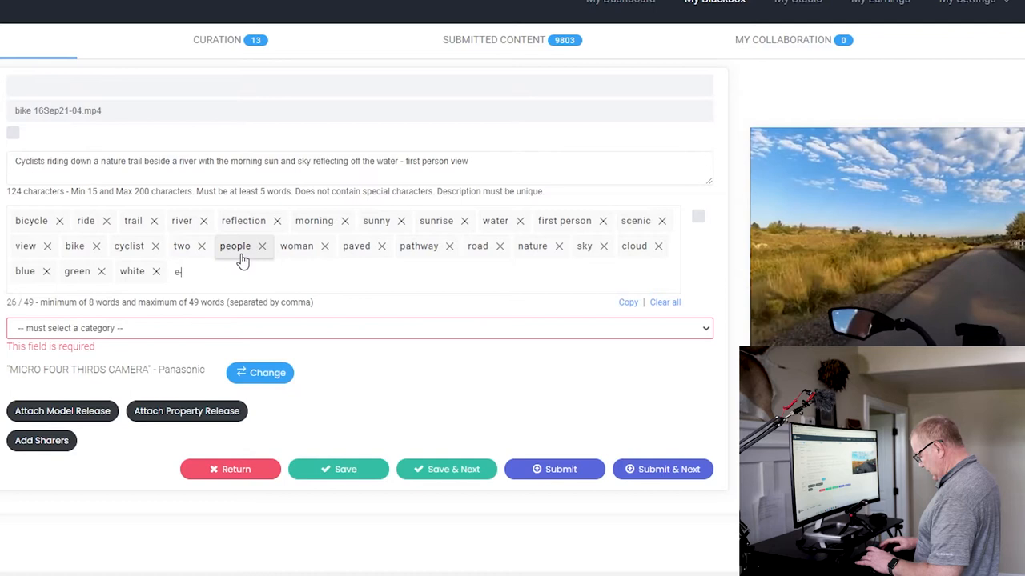
- Add keywords such as bike, countryside, grass and exercise to the clip
text(-bike fence rural cluntryside)
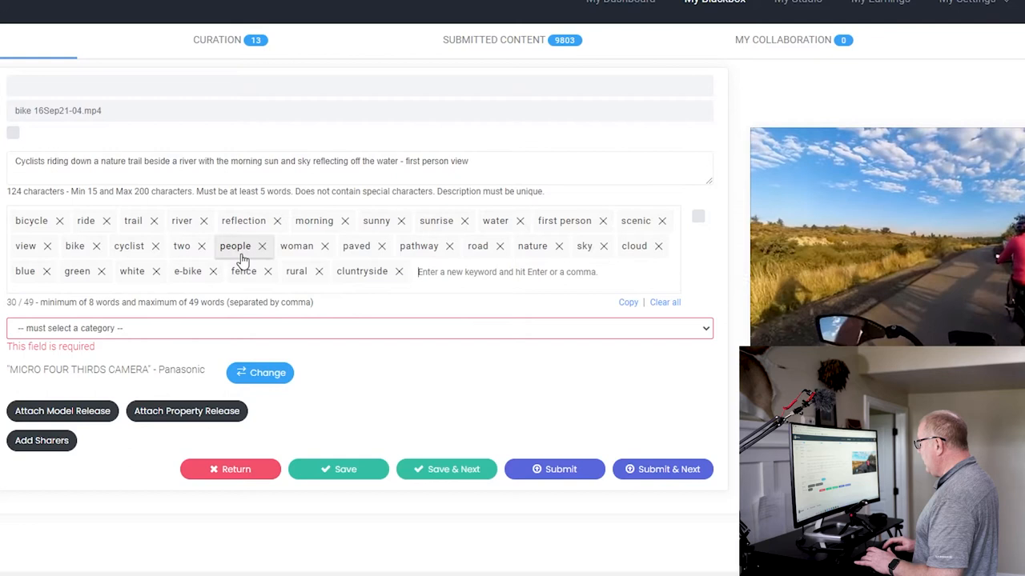
text(countrys)
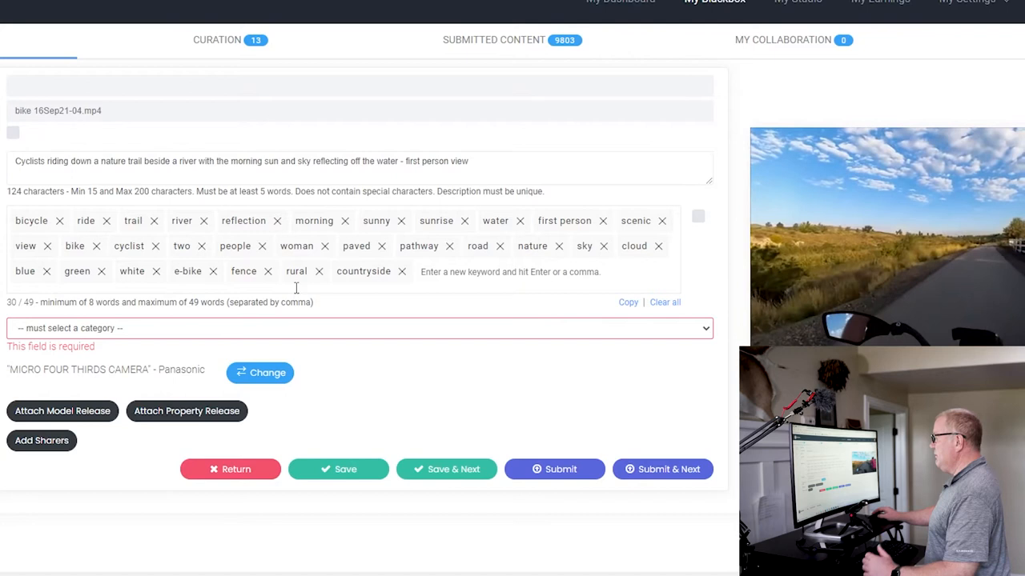
text(gra)
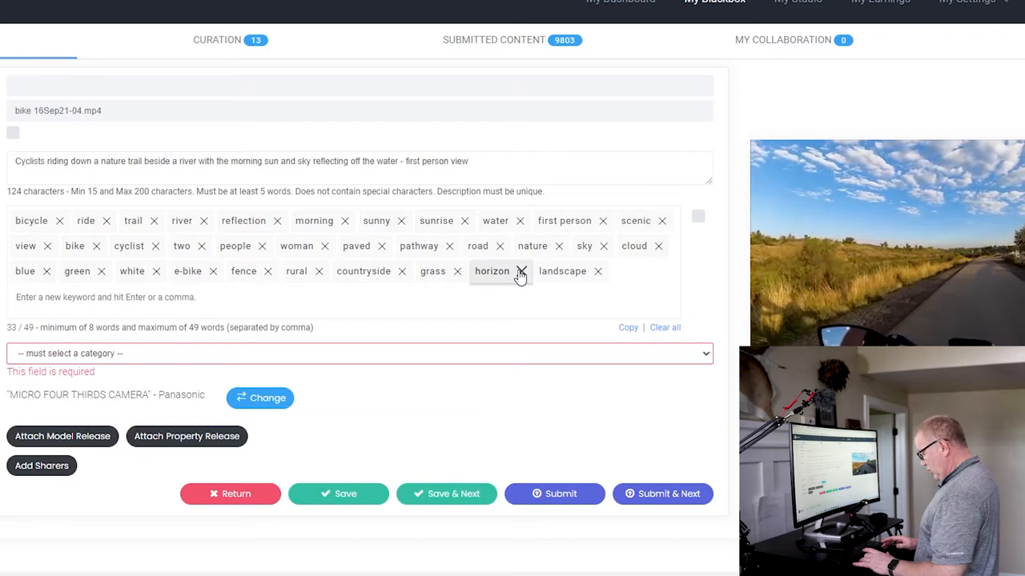
text(exercise, sport, mature, together, activity, leisure)
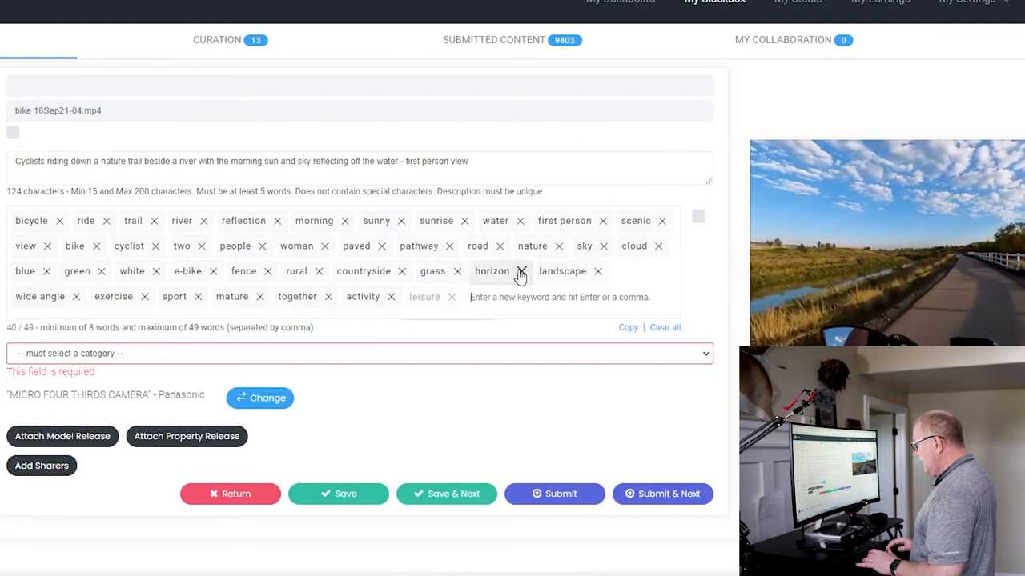
- Add lifestyle, transportation (from the suggestions) and relaxation as keywords
text(lifestyle)
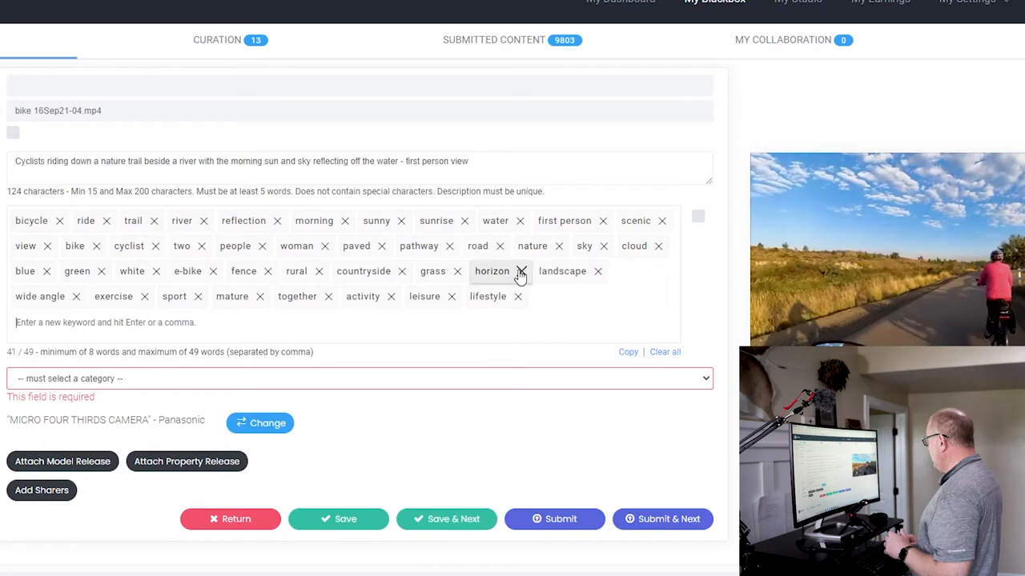
text(transport)
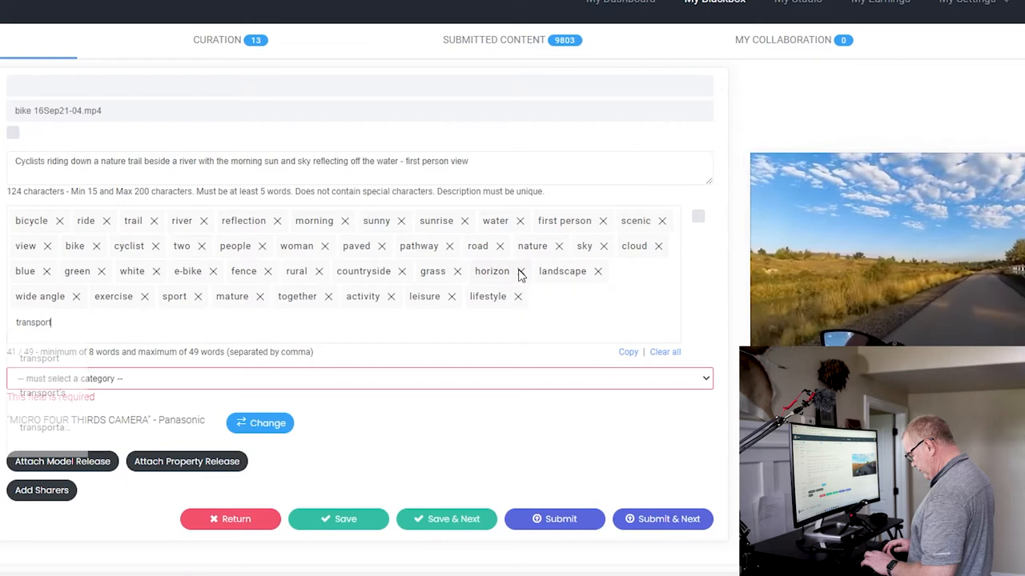
key(enter)
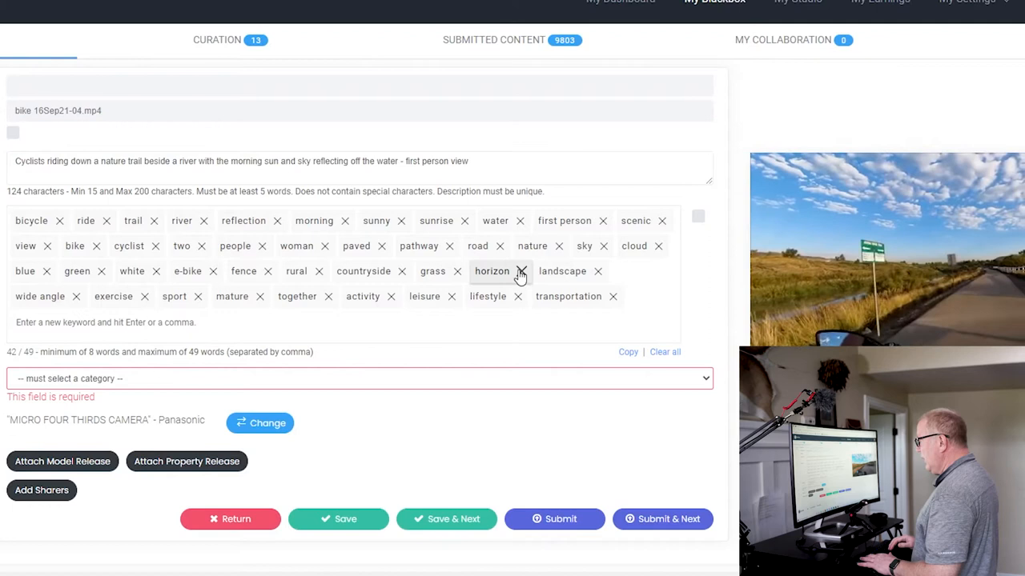
text(relaxation)
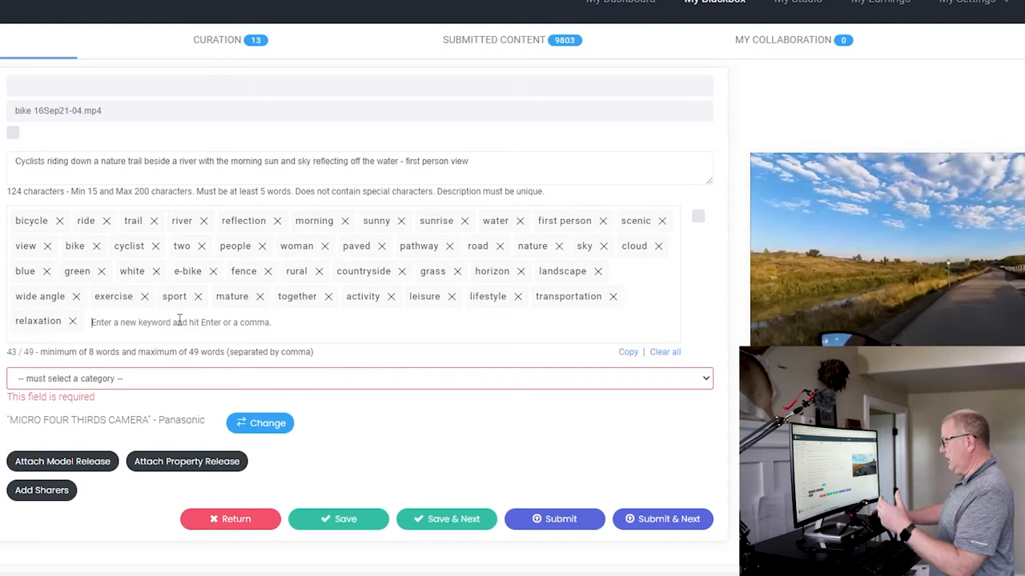
- Add tranquil and helmet among the keywords bringing the clip to 48
text(tranquil signage)
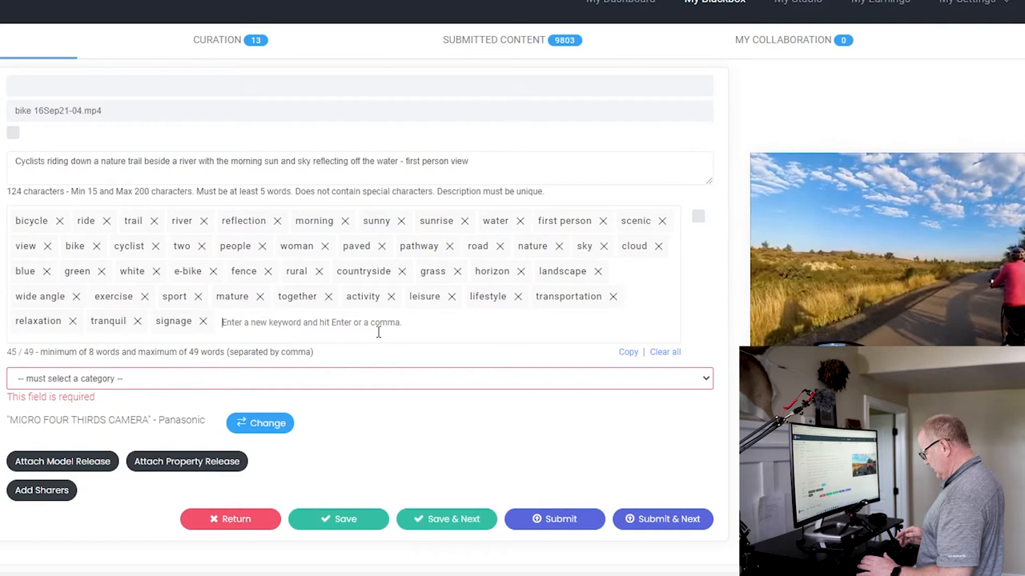
text(helmet speed safety)
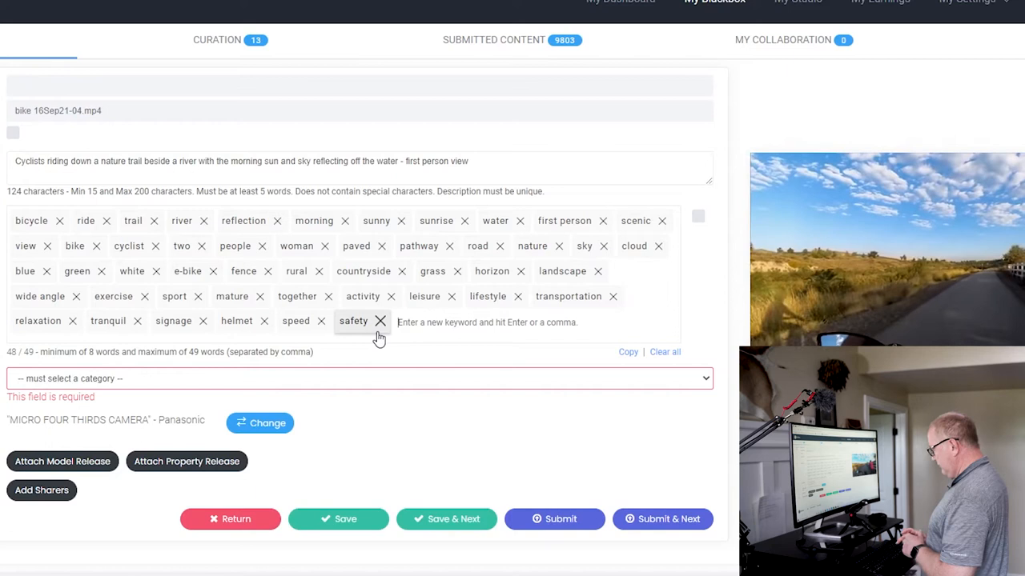
- Add FPV as the 49th and final keyword
text(FPV)
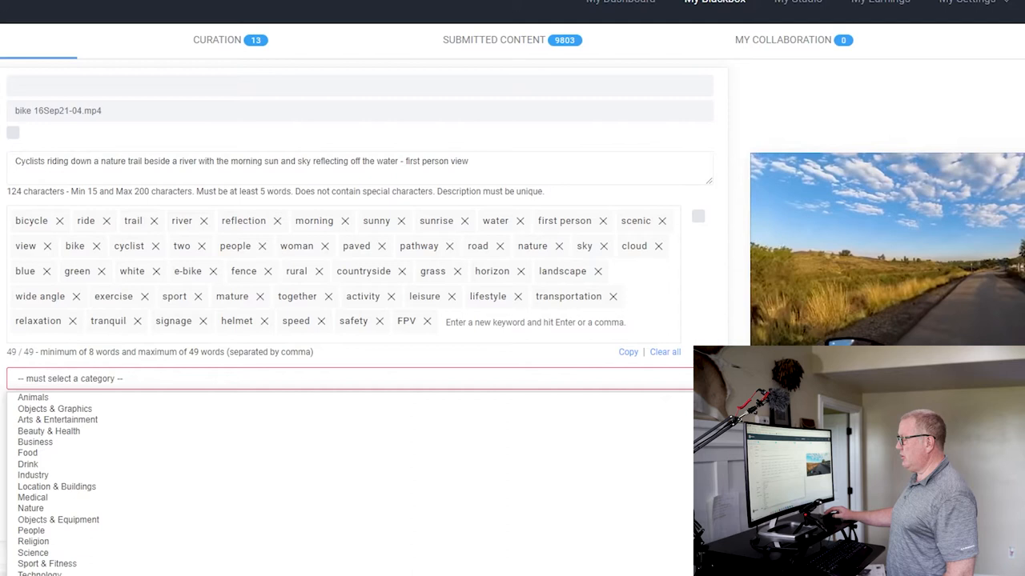
- Choose the Sport & Fitness category and save the completed bike clip details
click(46, 563)
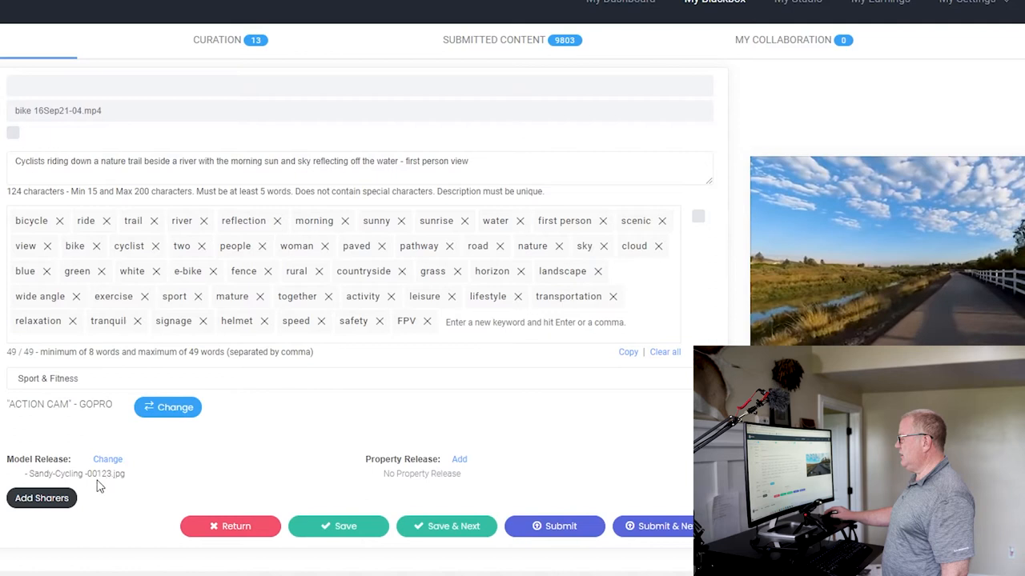
click(554, 525)
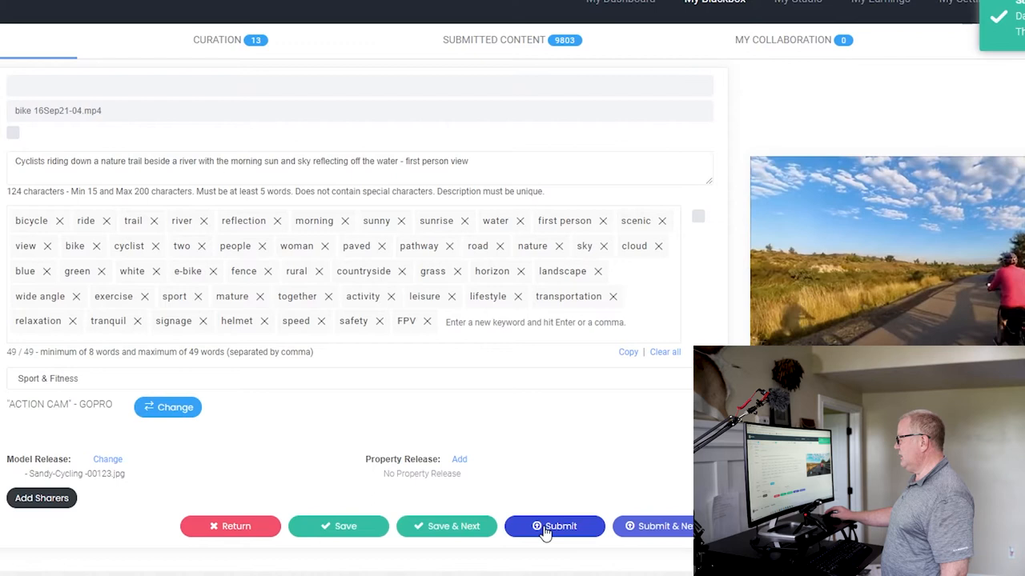
- Submit the bike clip for review and view its information summary from the submitted list
click(554, 525)
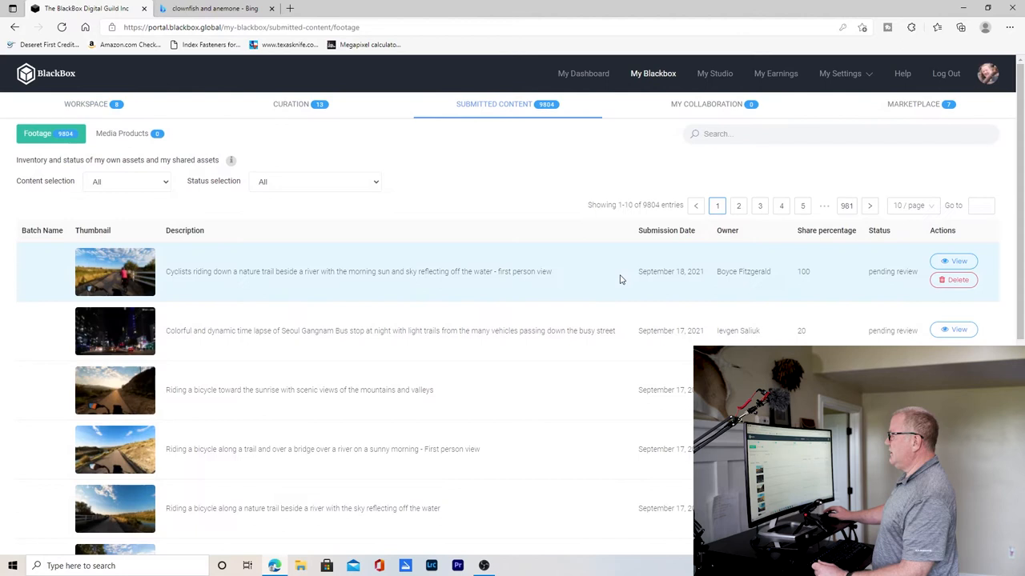
click(957, 261)
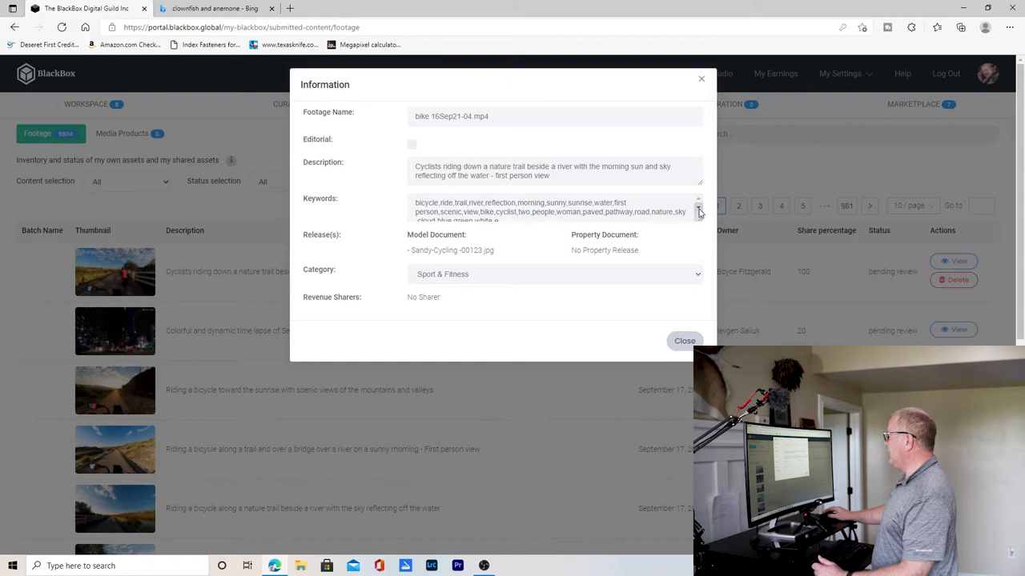
- Close the bike clip's Information dialog, returning to the submitted footage list
click(685, 340)
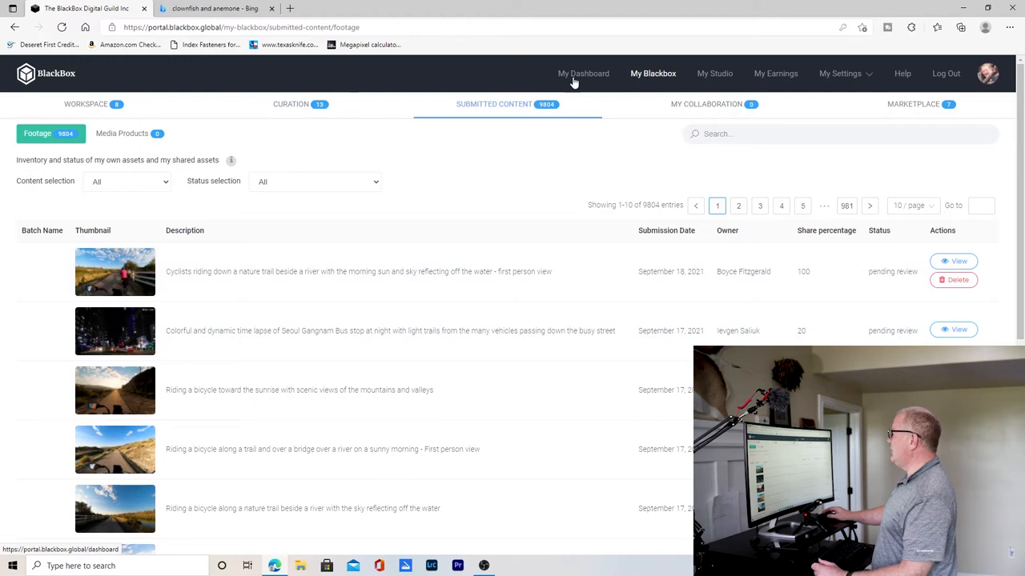
- View My Dashboard earnings, then return to the My BlackBox footage assets area
click(583, 74)
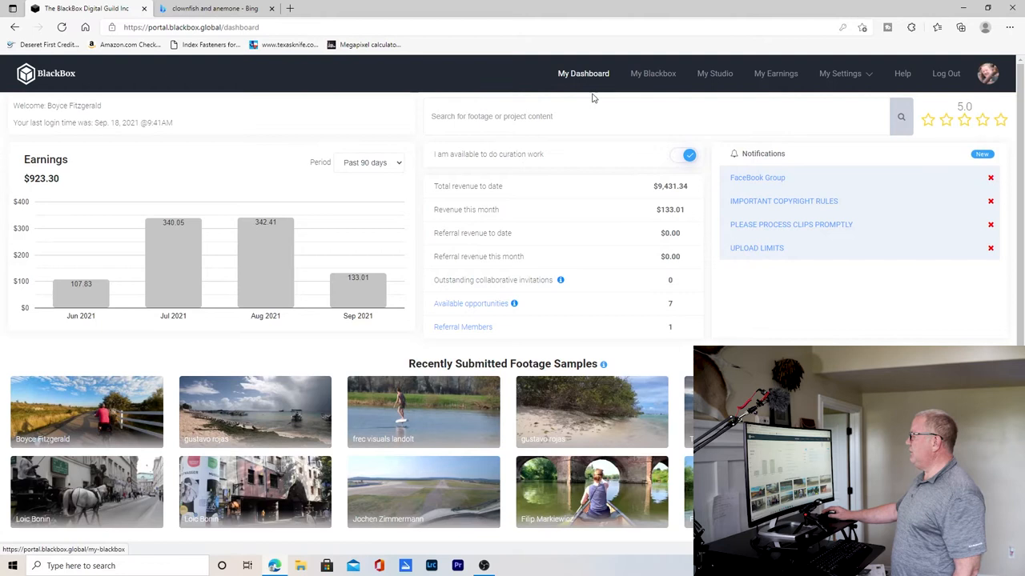
mouse_move(394, 290)
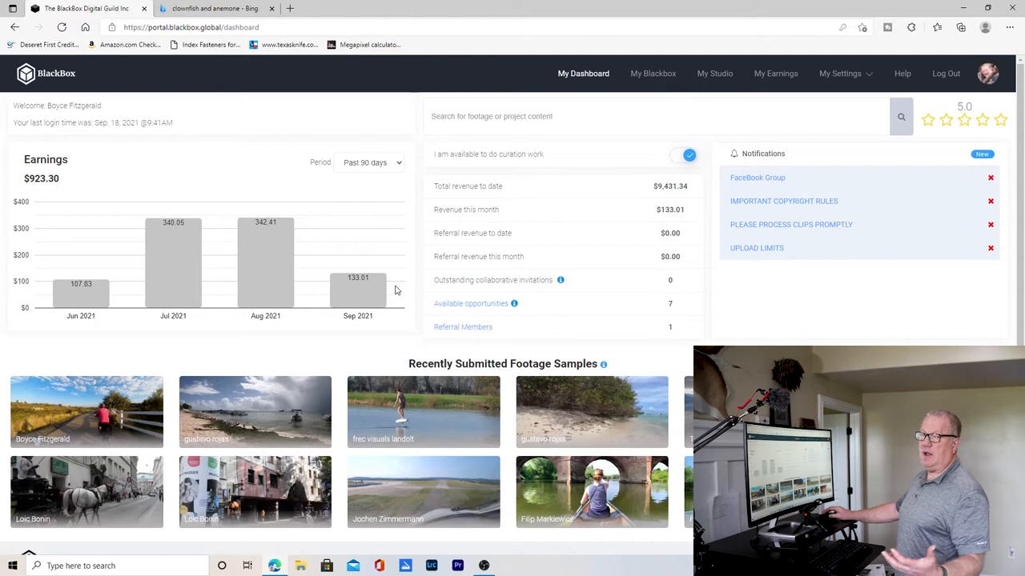
mouse_move(653, 74)
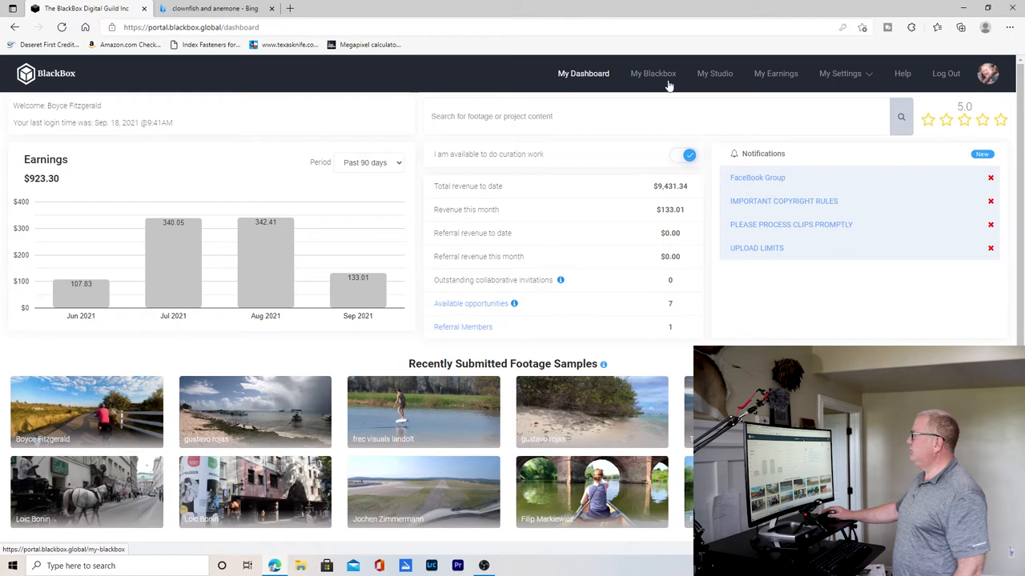
click(653, 74)
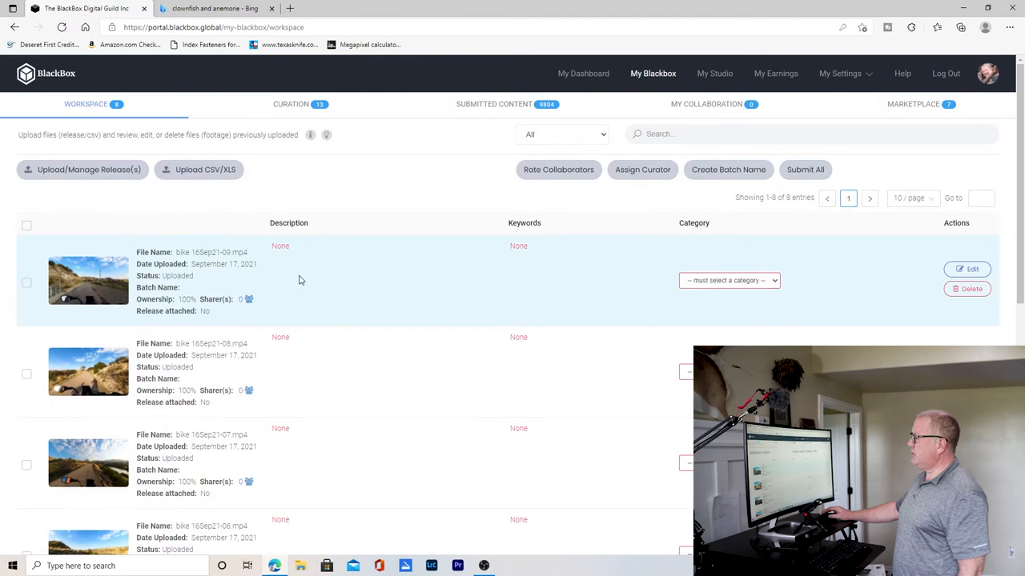
- Switch from workspace uploads to the Curation list of incomplete clips
click(291, 104)
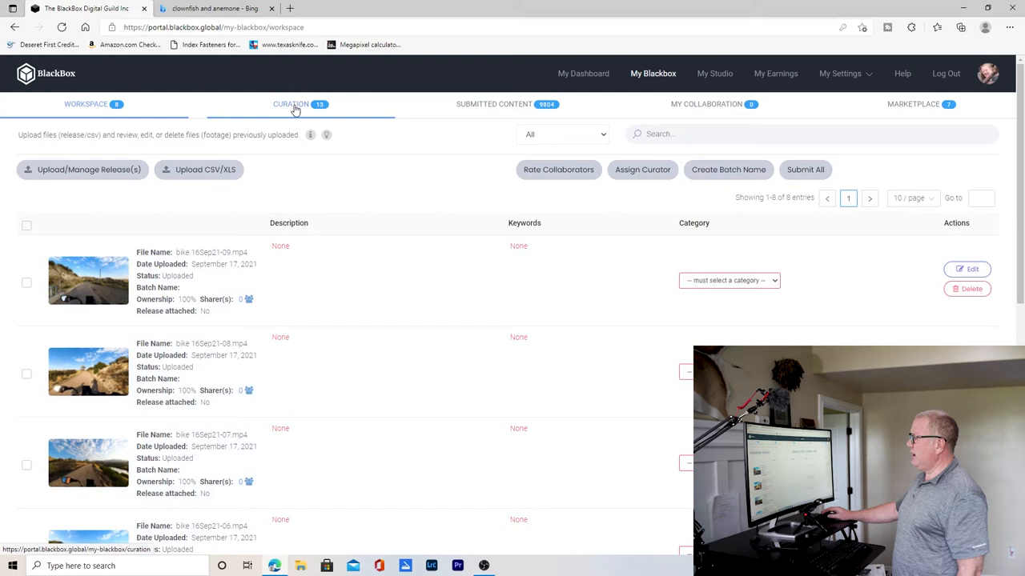
click(292, 104)
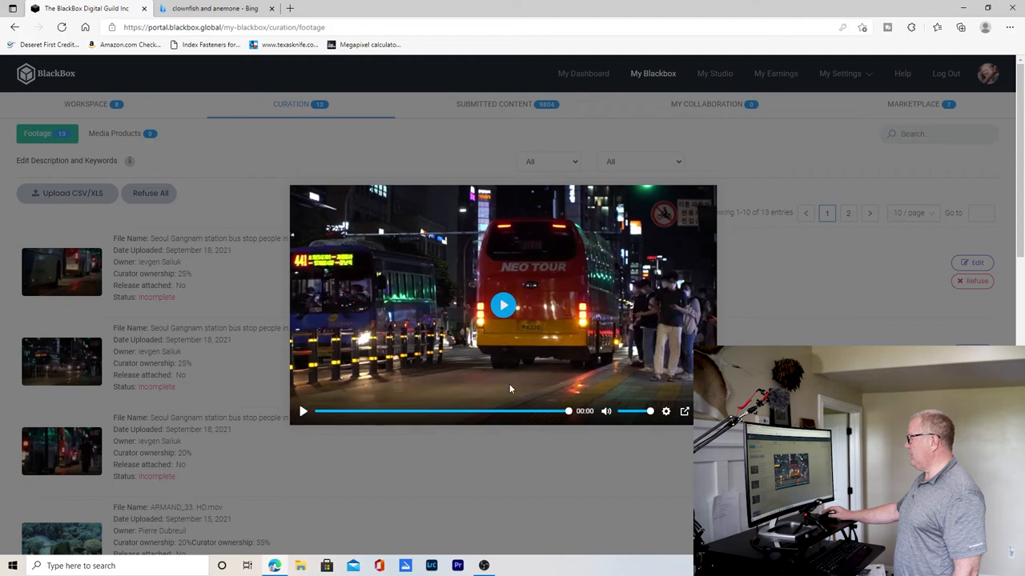
mouse_move(468, 450)
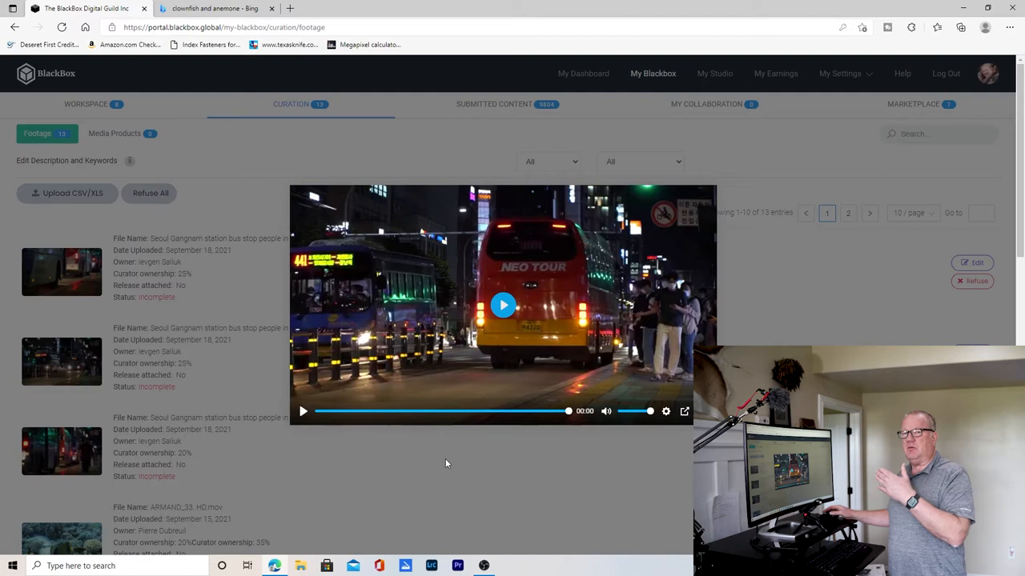
mouse_move(493, 452)
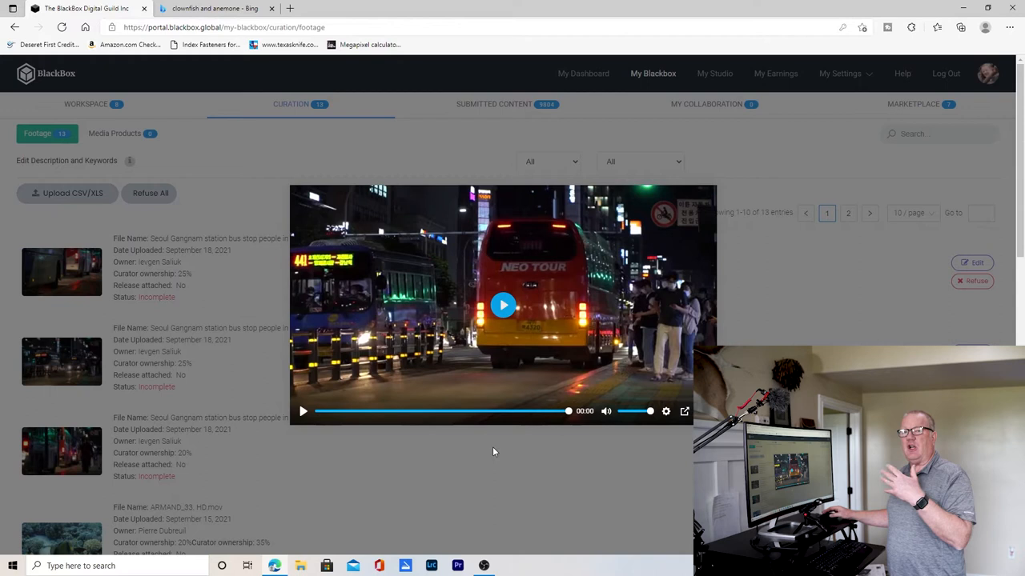
mouse_move(490, 458)
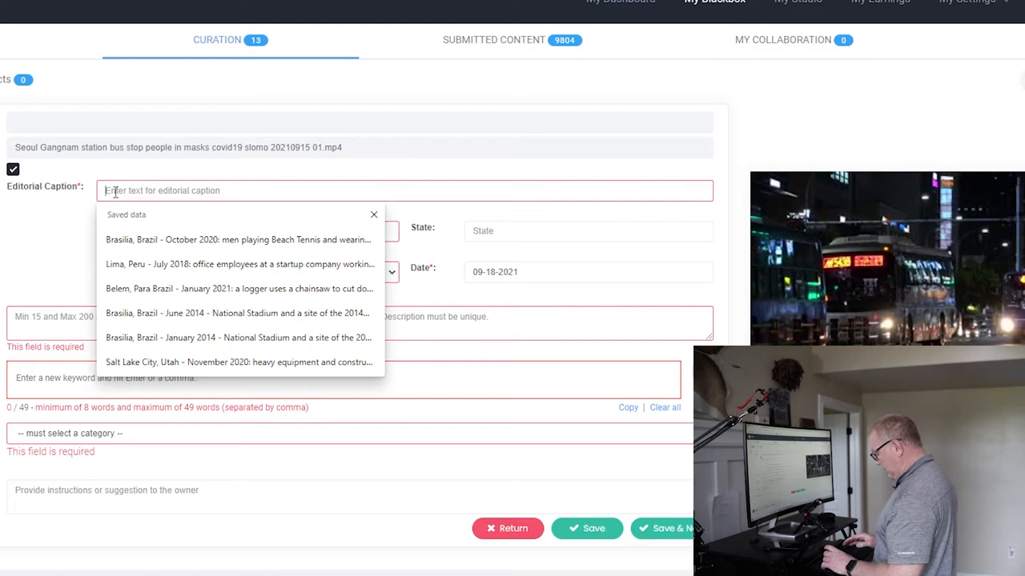
- Caption the Seoul clip: Seoul, September 2021, masked people lined up for buses at Gangnam Bus Station
text(Seoul, South Kore)
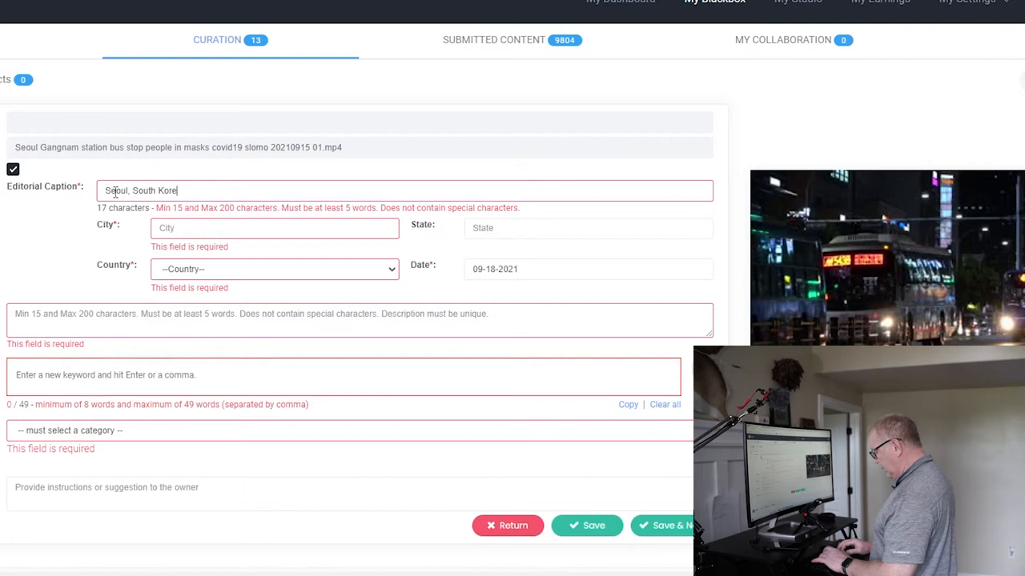
text(- September 2021:)
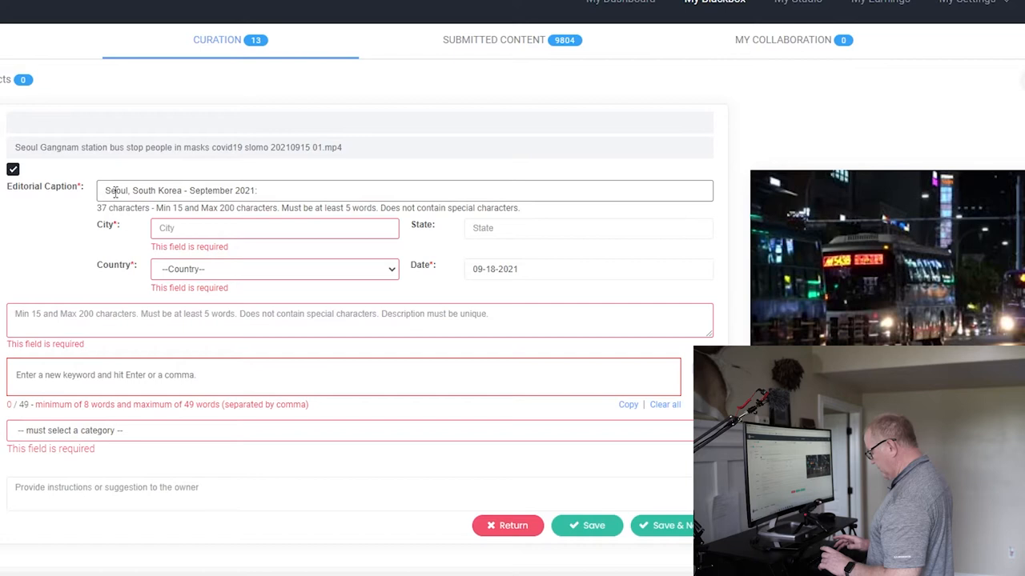
text(People wearing face face masks lined to ride buses at the Gangnam Bus Station)
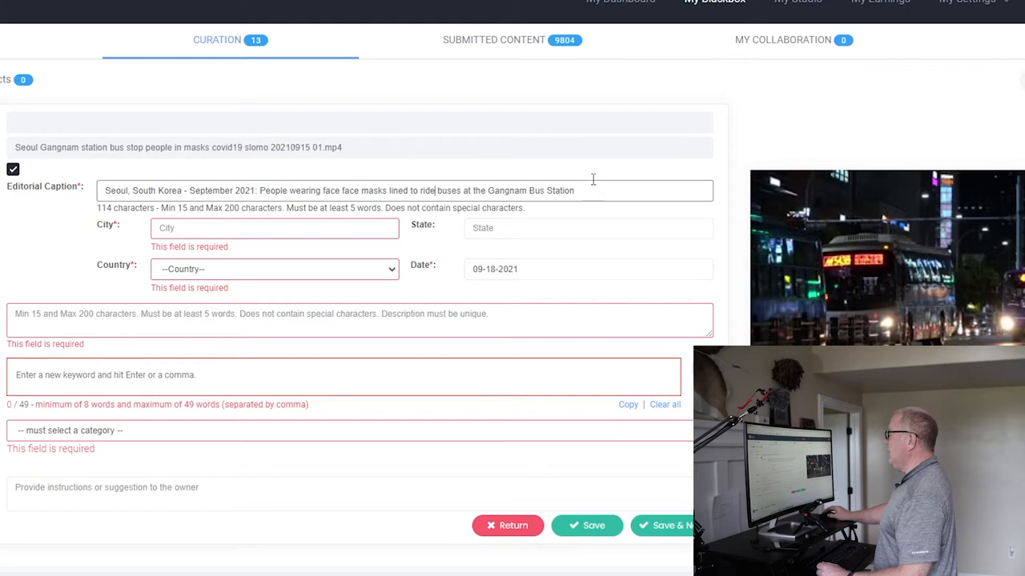
click(274, 227)
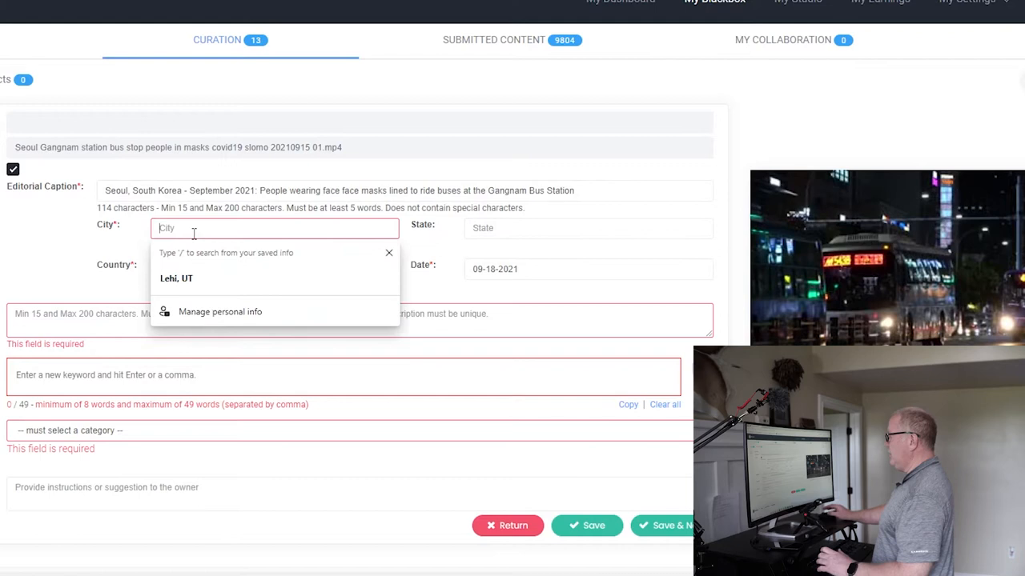
- Set the clip's city to Seoul and country to South Korea with date 09-15-2021
text(Seoul)
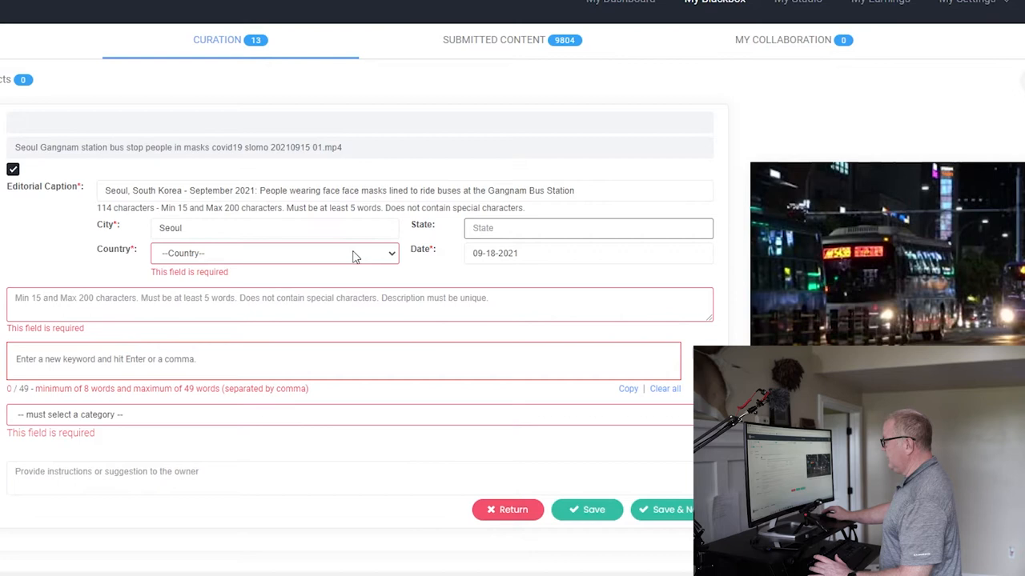
click(275, 253)
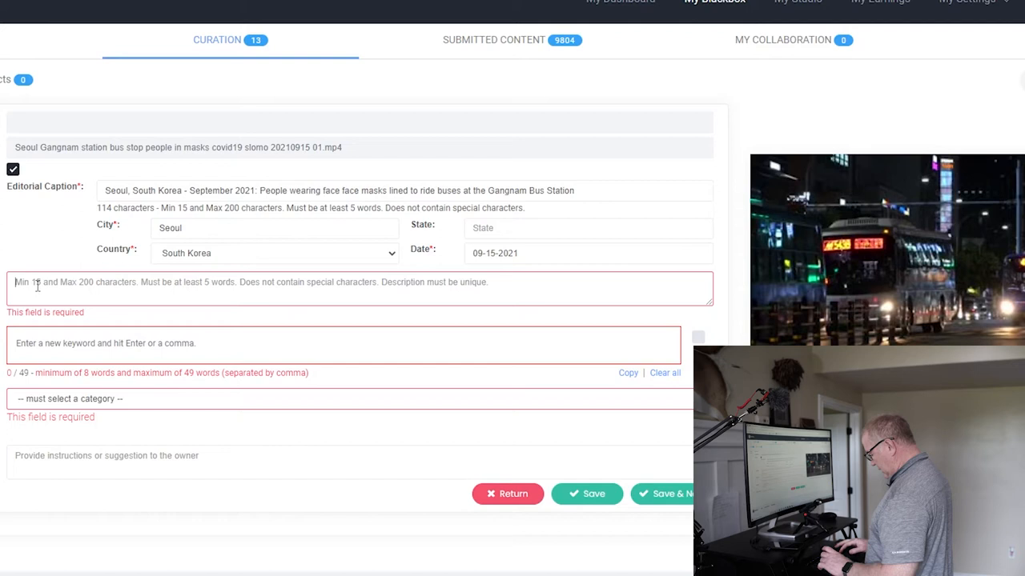
- Describe the clip as a nighttime view of downtown Seoul commuters lined up at Gangnam Bus Station
text(Night)
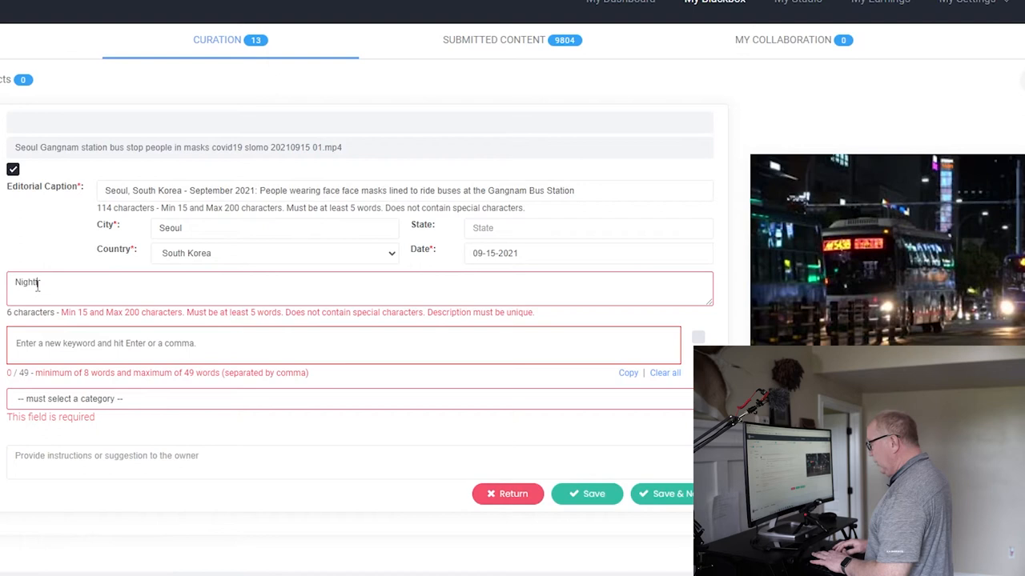
key(Backspace)
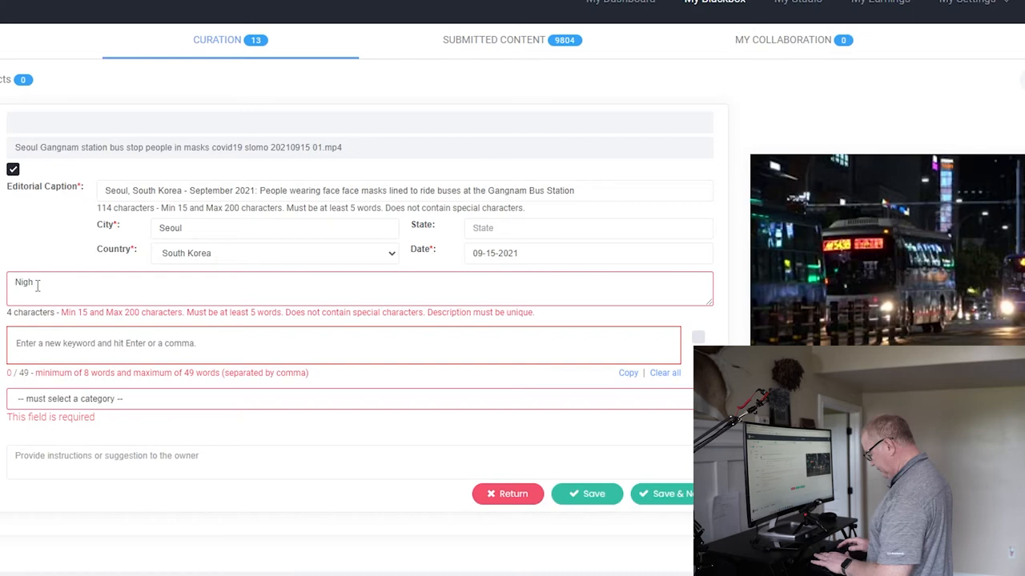
text(Nighttime view of downtown Seoul at the Gangnam Bus Station - commuters lined up to ride the bus wearing face masks for COVID protection)
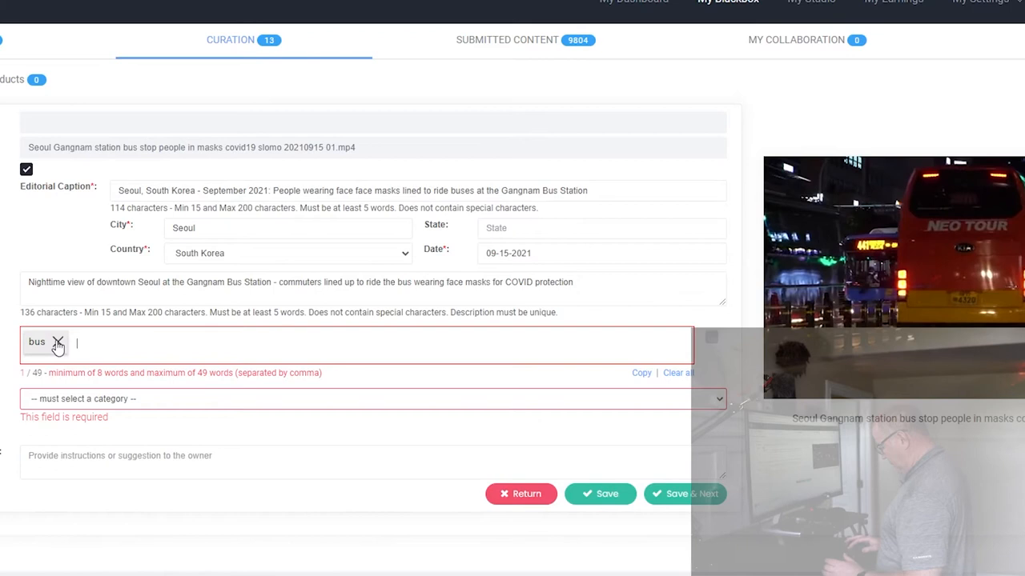
- Add keywords stop, seoul, korea, station, commuter and face mask to the Gangnam clip
text(stop)
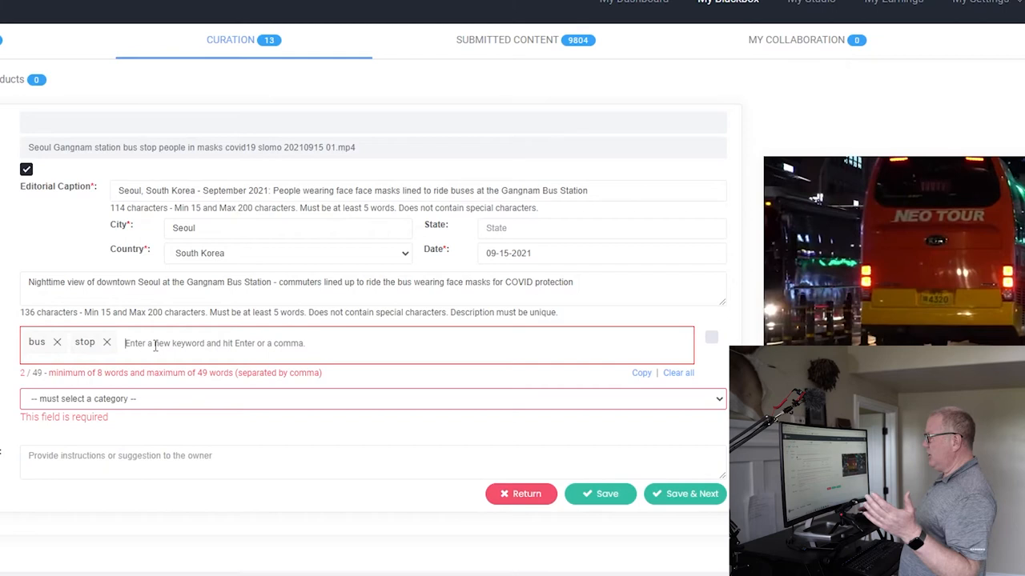
text(seo)
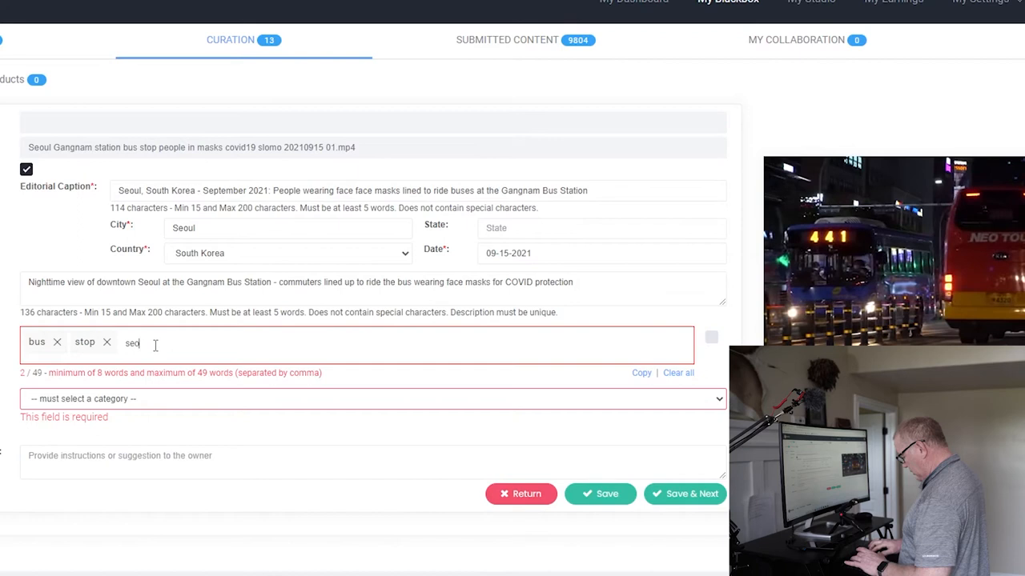
text(korea south nighttime gangnam)
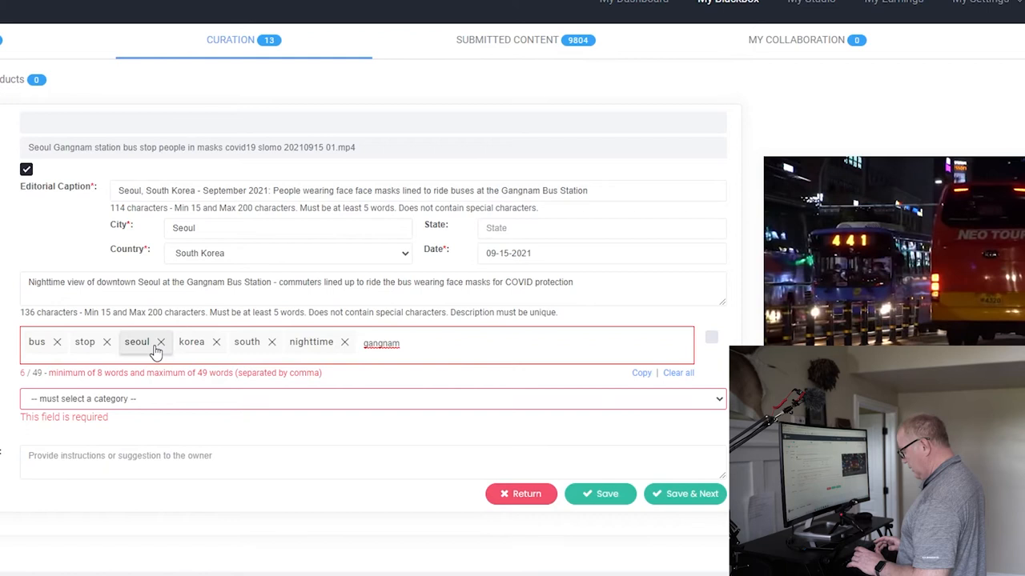
text(station)
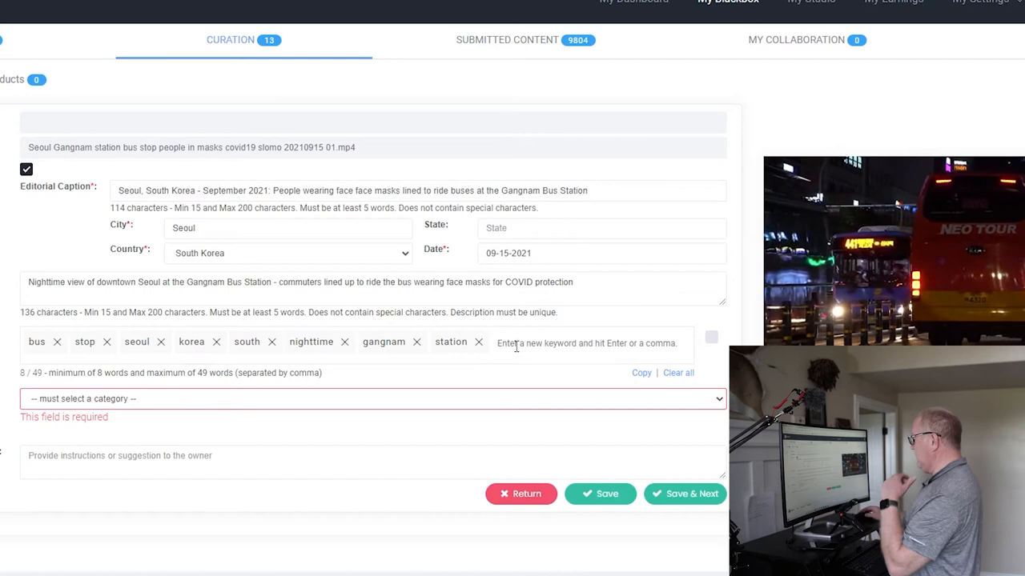
text(commuter ride people face mask)
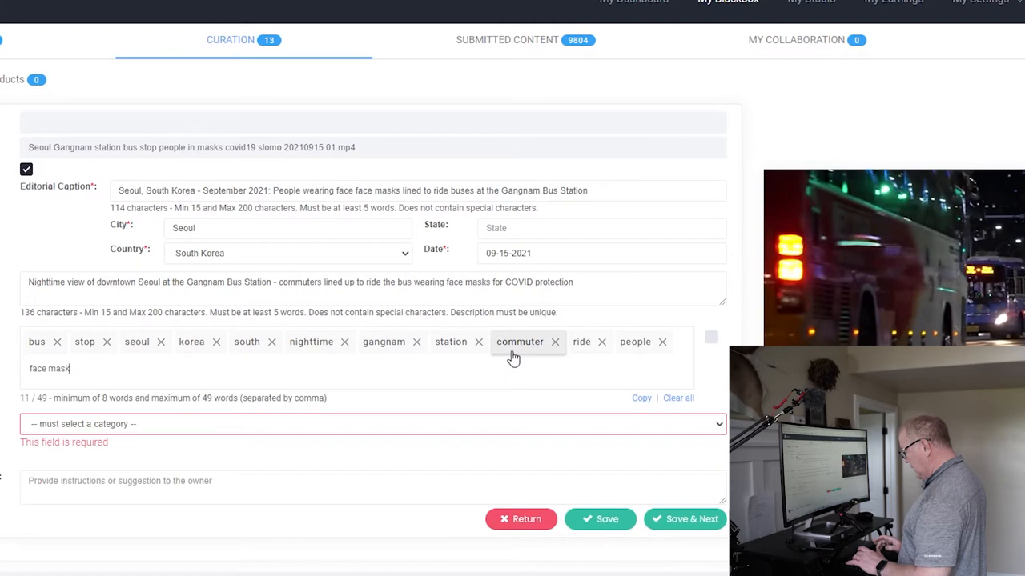
key(enter)
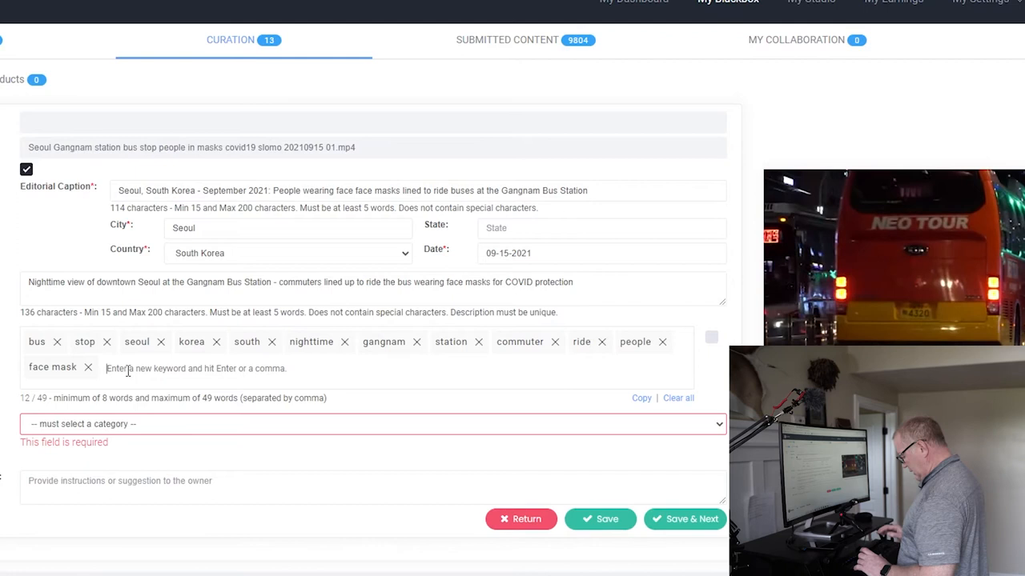
- Add keywords COVID, pandemic, line, transportation and further tags to the clip
text(COVID)
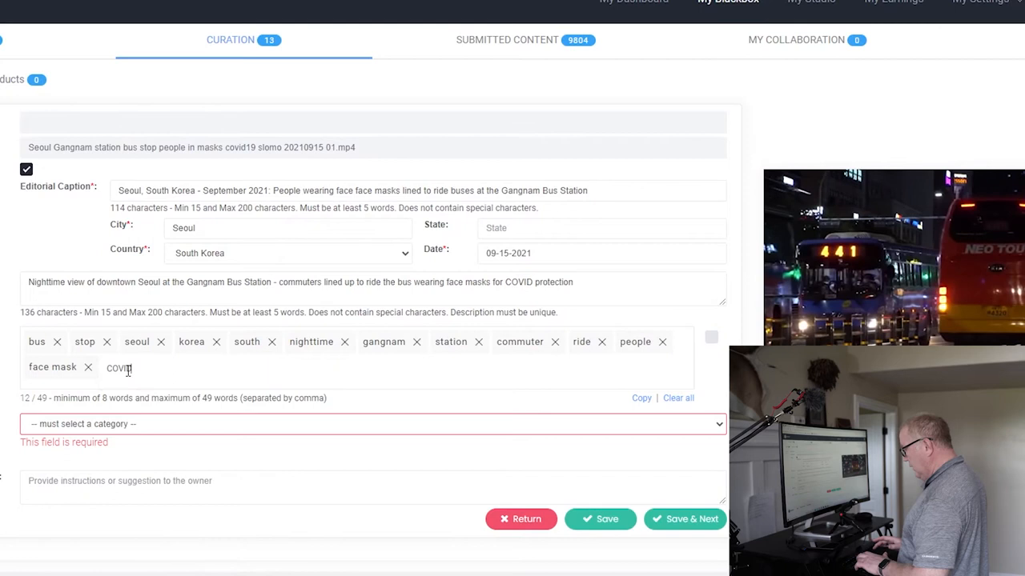
text(pandemic,)
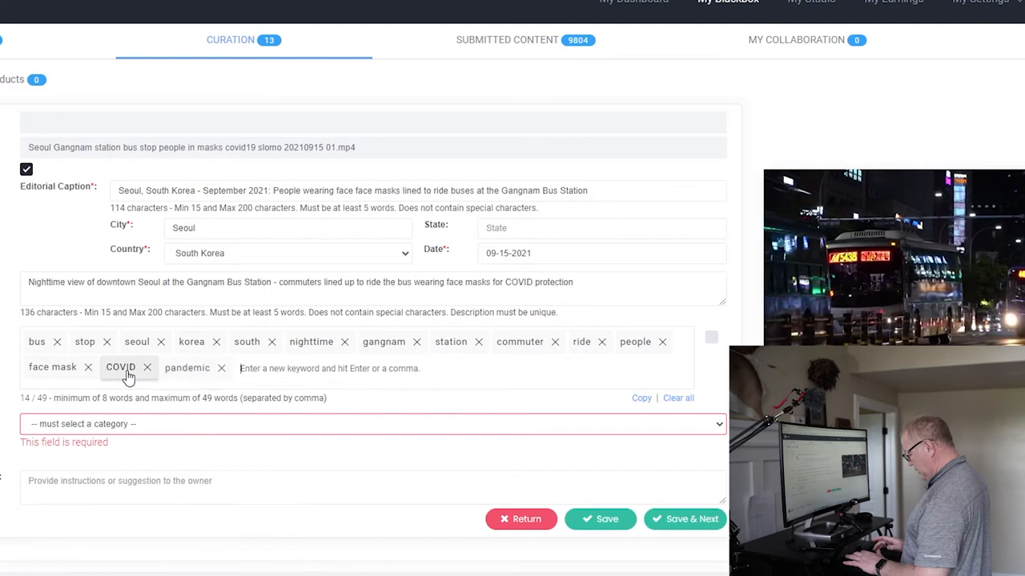
text(line)
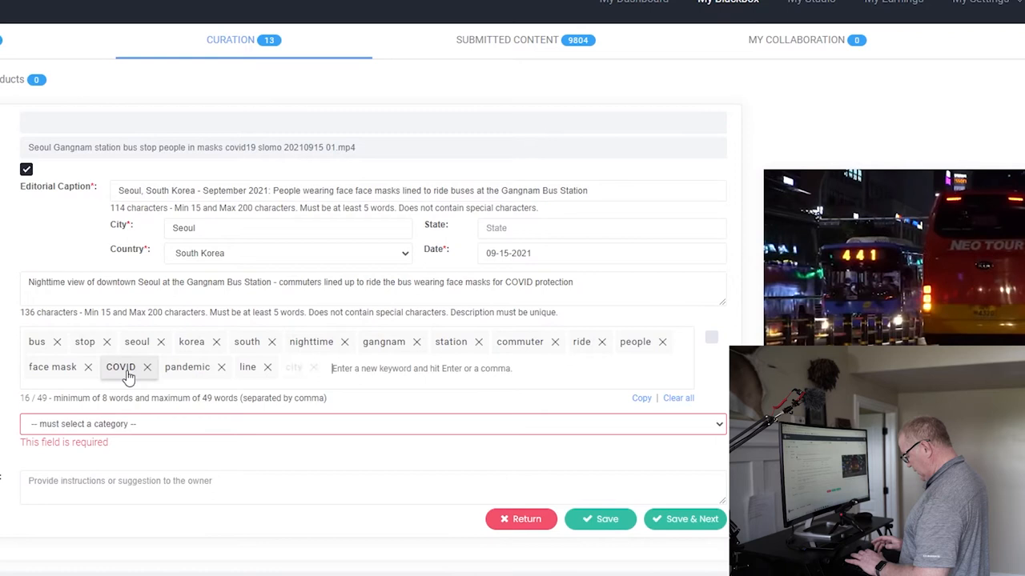
text(transportation, light, travel, trip, destination)
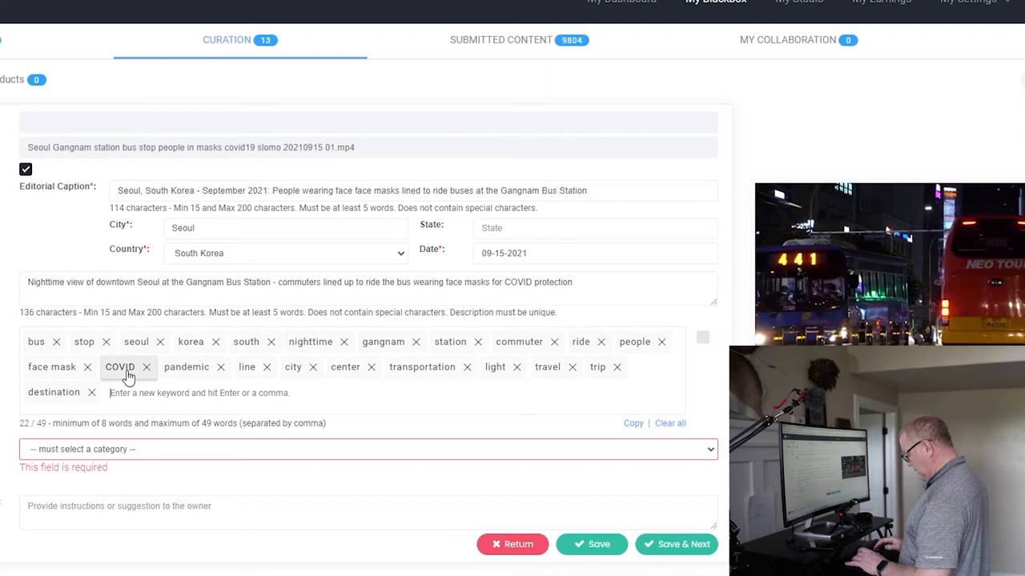
text(s)
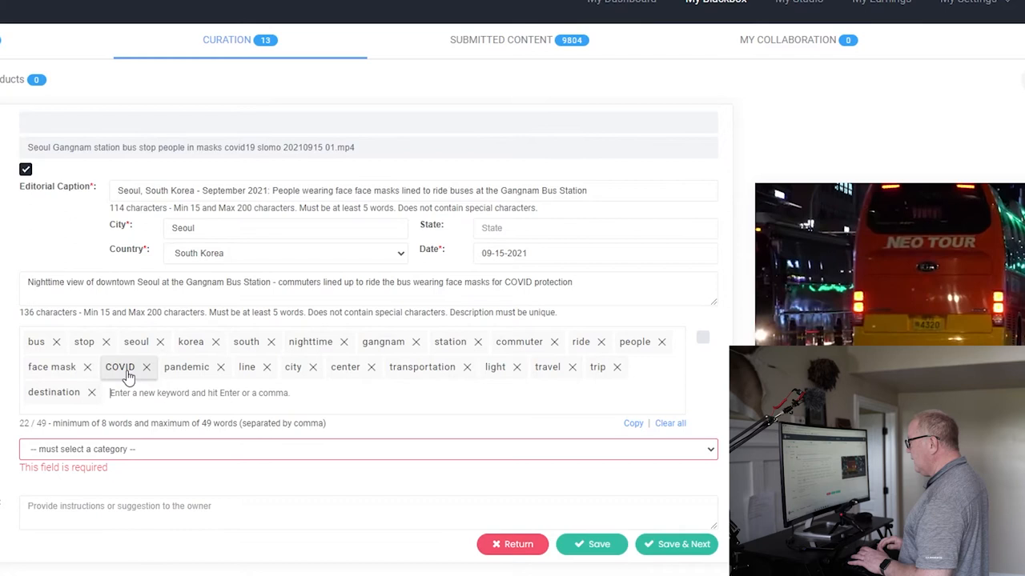
- Add the keyword wearing to the Gangnam clip's tags
text(wearing,)
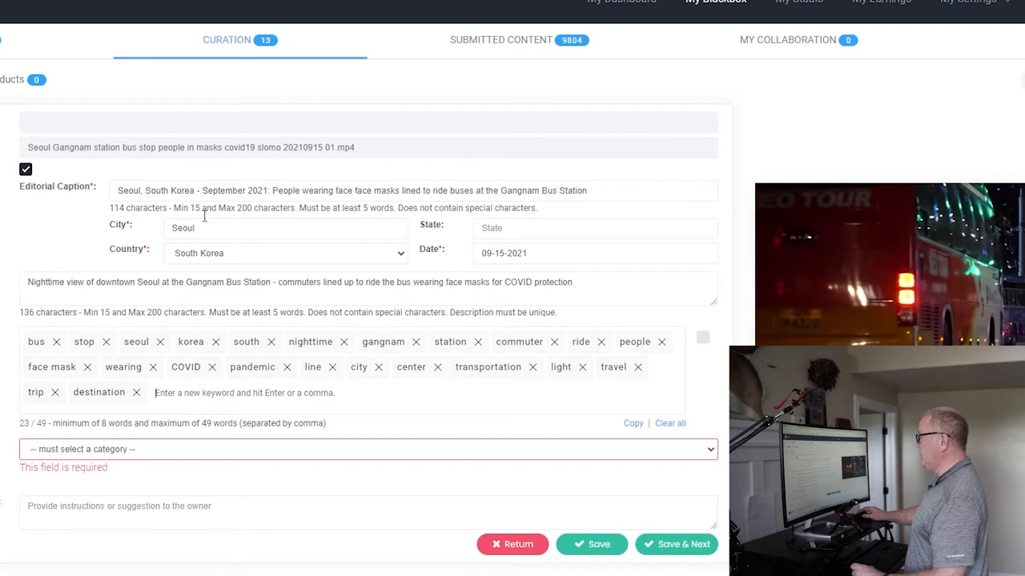
mouse_move(439, 435)
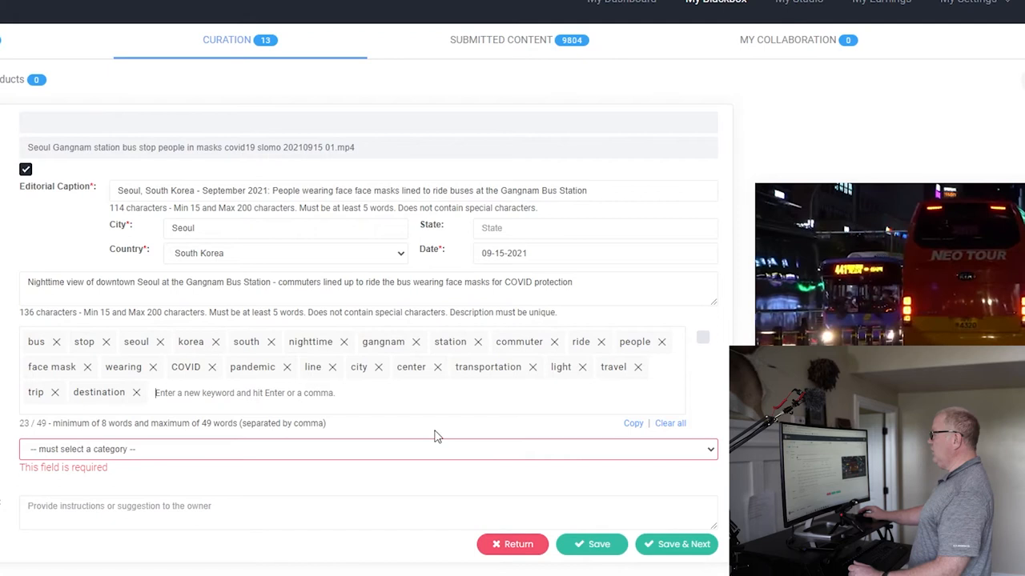
- Add the keywords urban, global, virus and vaccine to the Gangnam clip
text(urban)
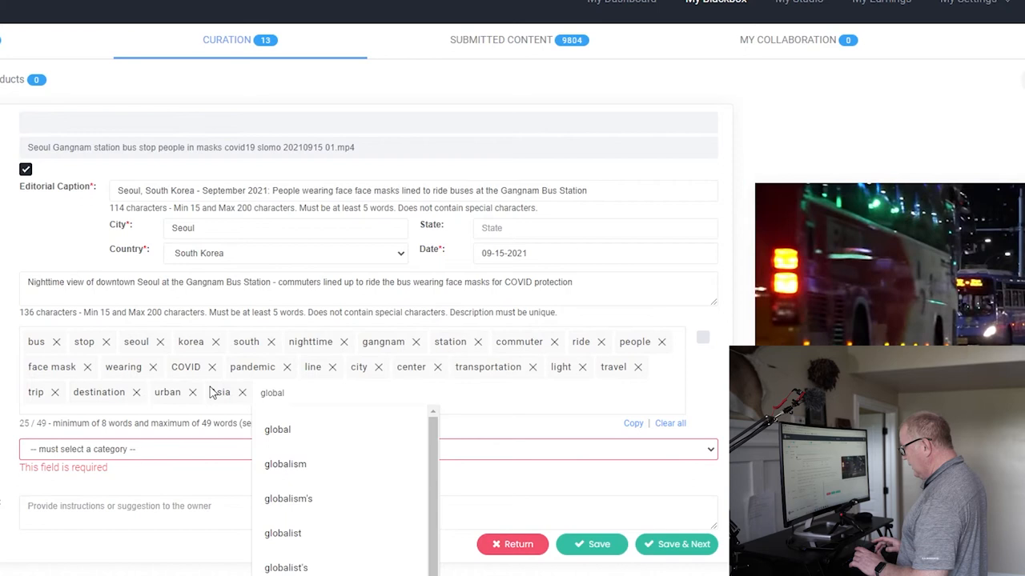
click(277, 429)
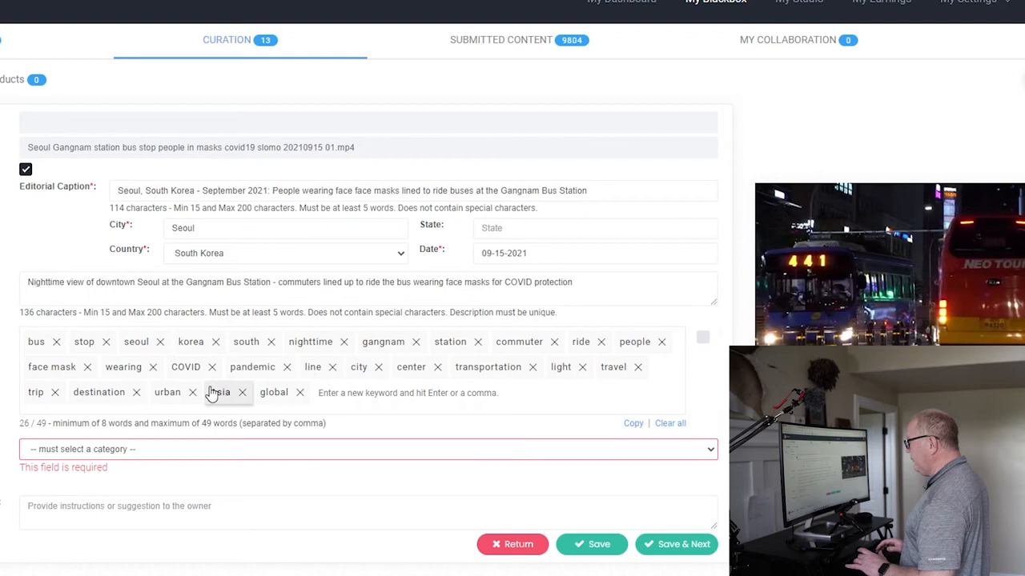
text(virus)
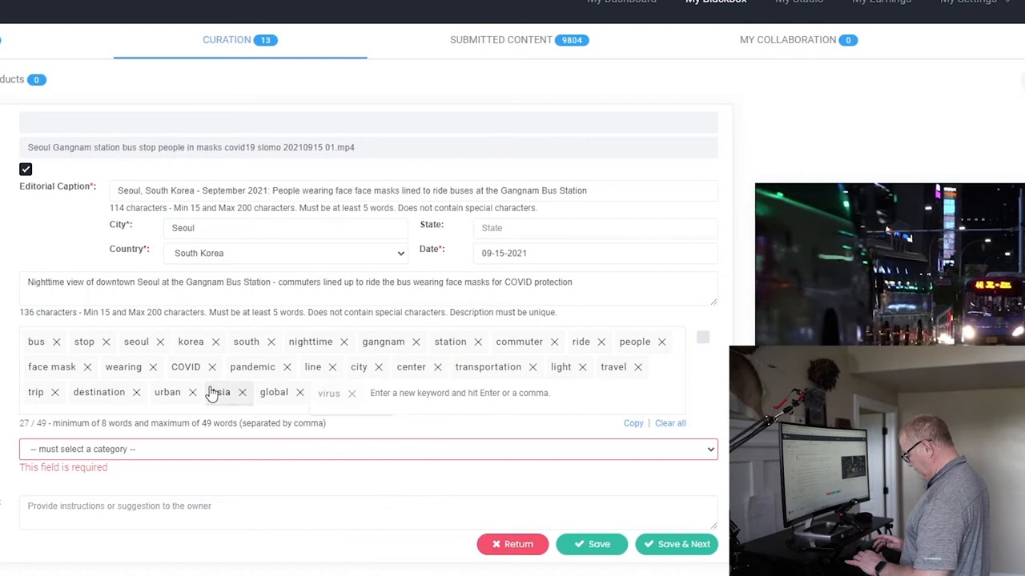
text(vaccine)
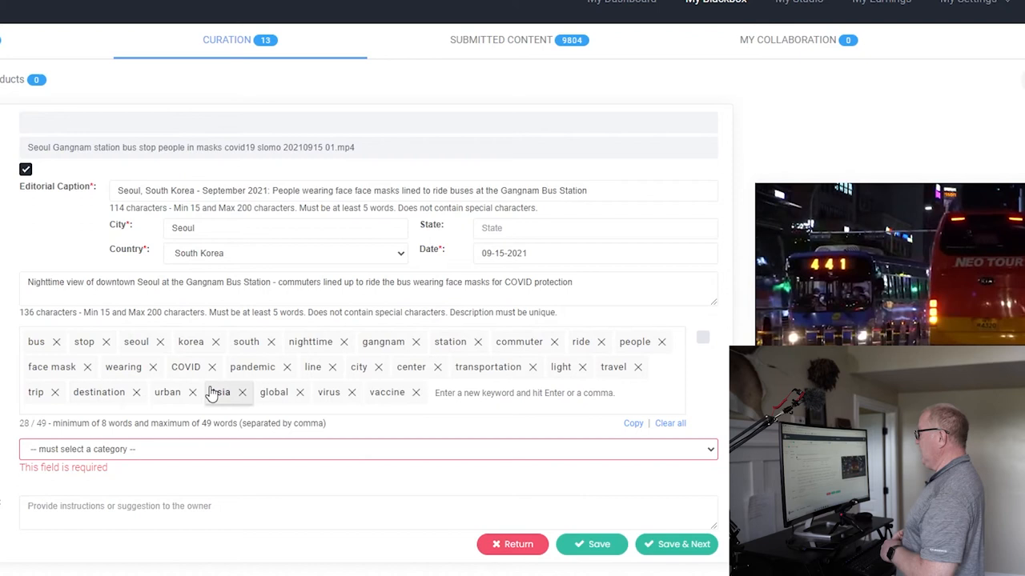
text(ce)
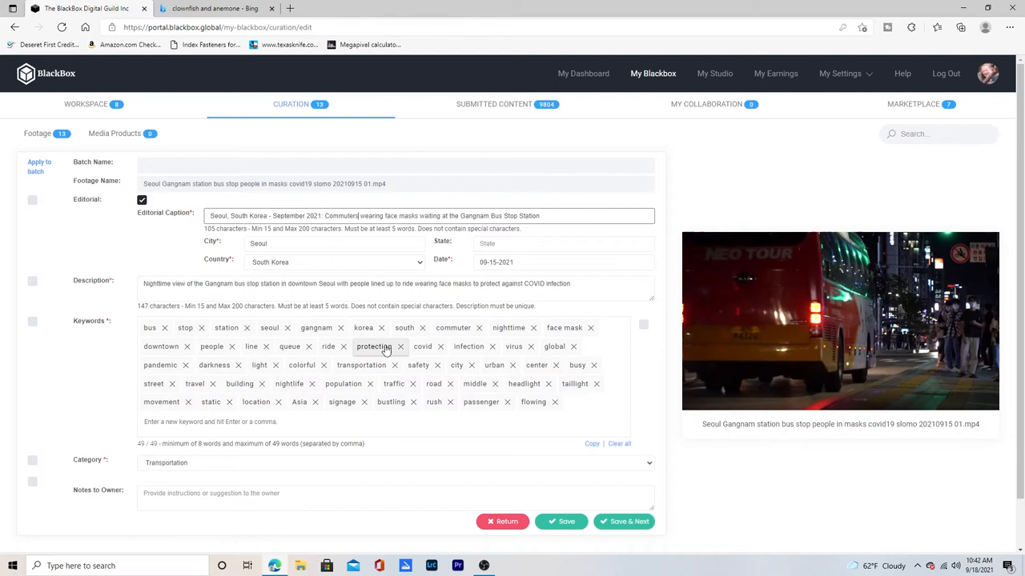
scroll(down, 3)
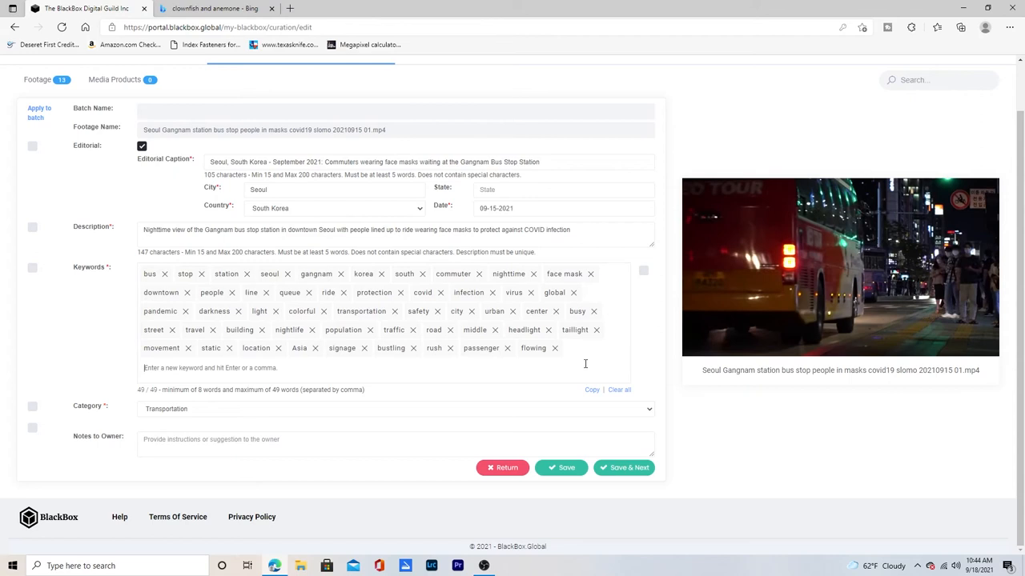
- Add 'coronavirus' as a keyword for the Gangnam bus stop clip
text(coronavirus)
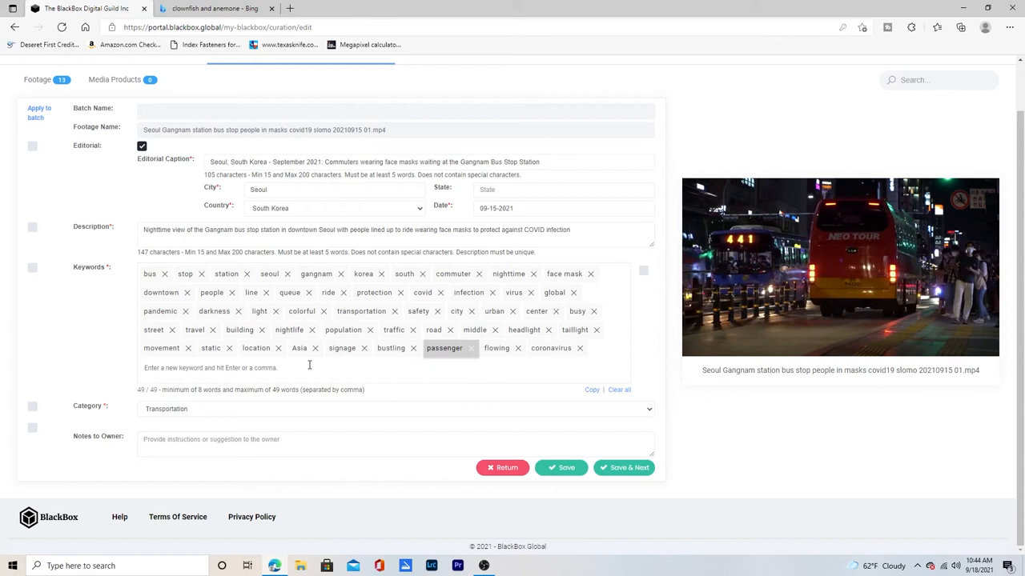
- Save the Gangnam bus stop clip's updated details with coronavirus and Transportation set
click(560, 468)
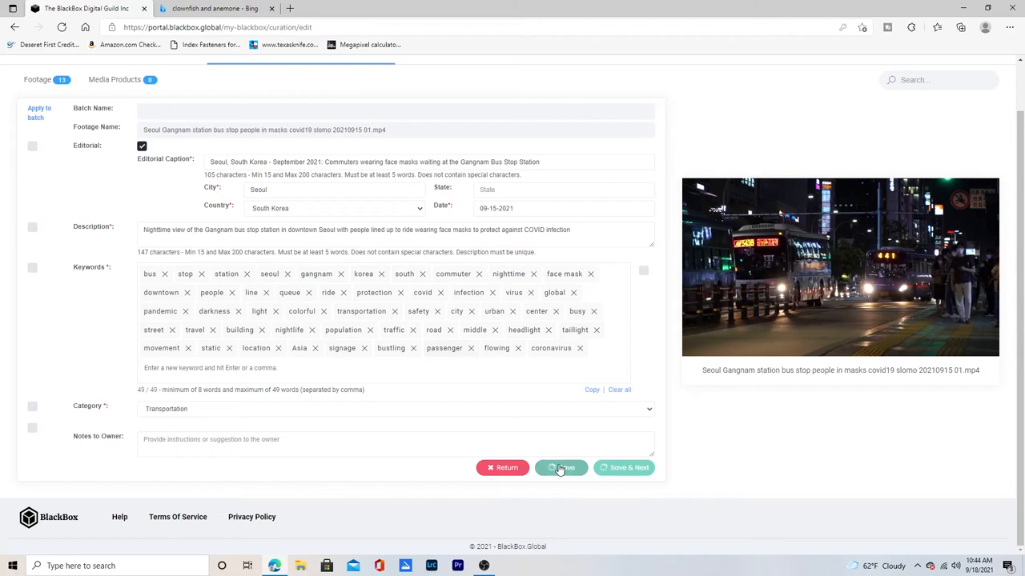
click(561, 468)
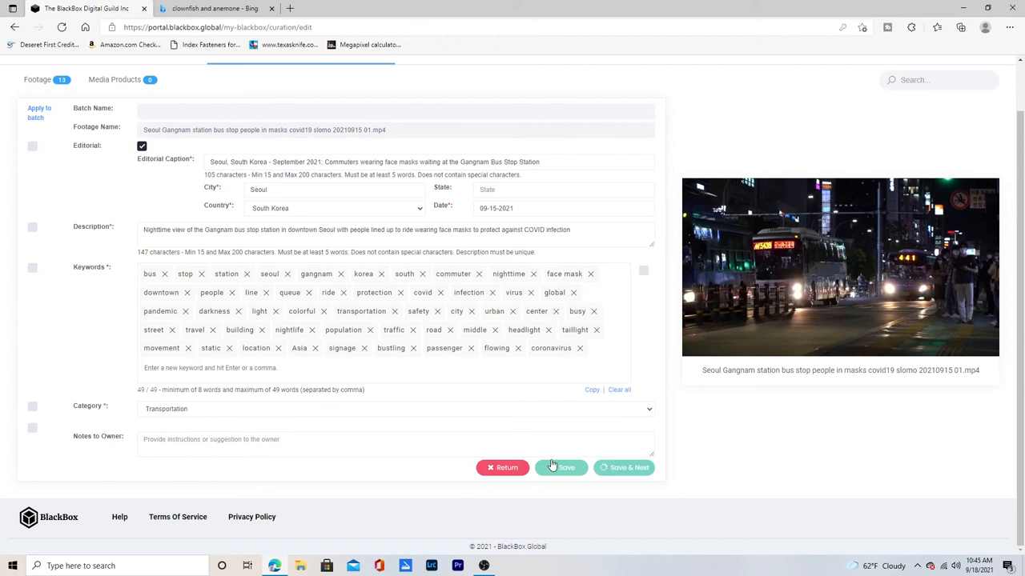
- Locate ARMAND_46_HD.mov in the Curation footage list and bring up its editing form
click(560, 468)
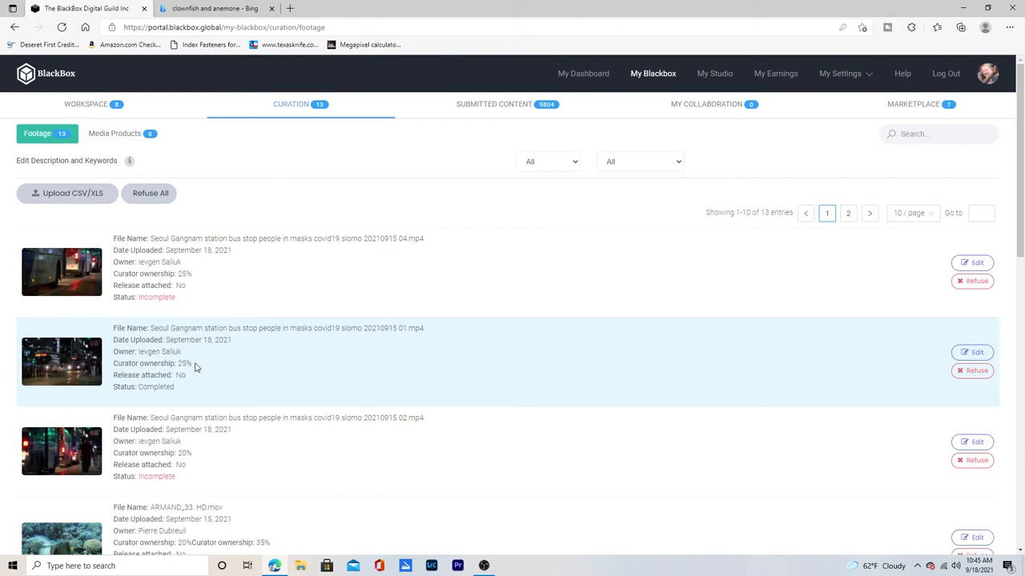
mouse_move(184, 365)
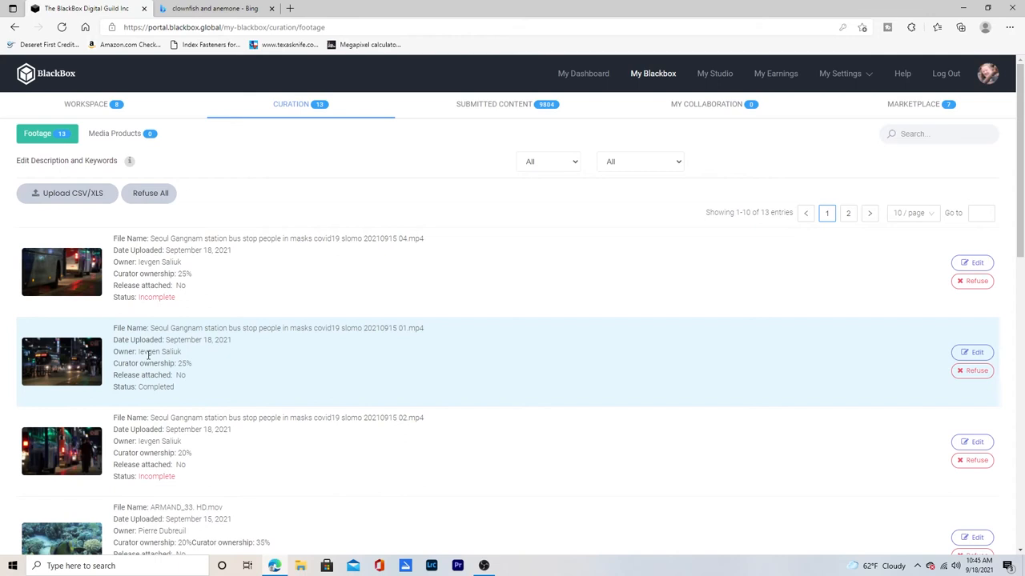
mouse_move(221, 391)
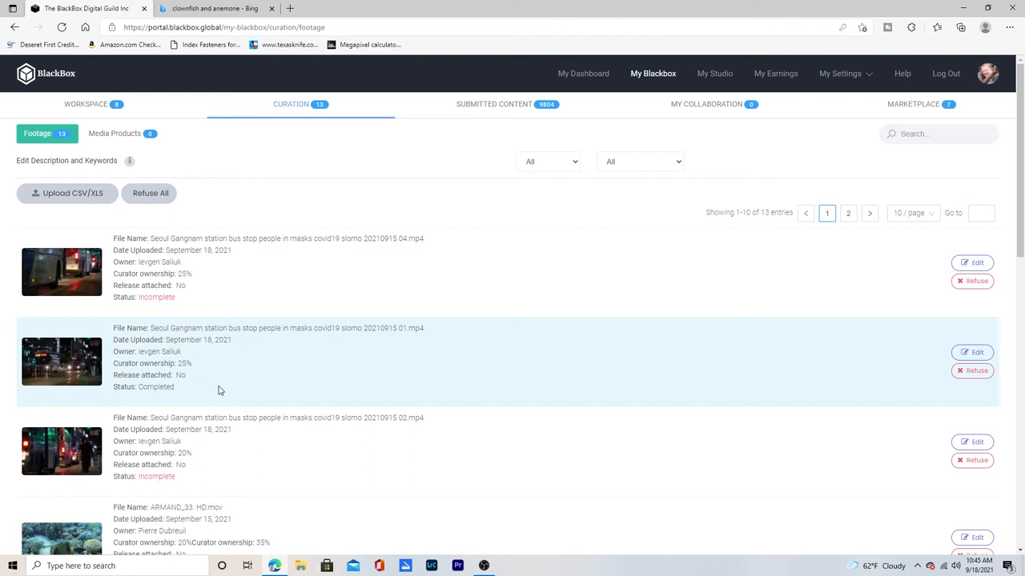
mouse_move(224, 291)
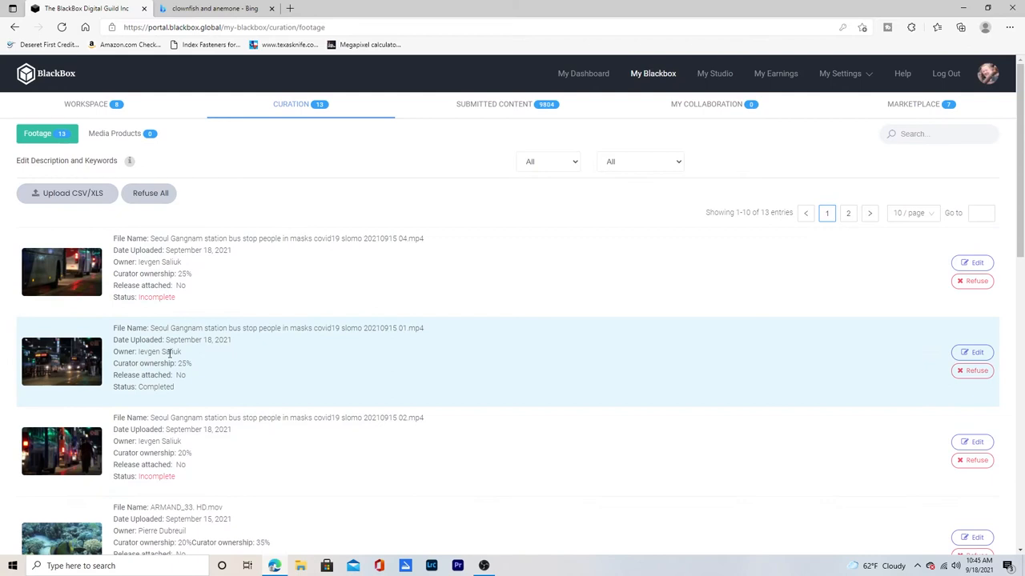
scroll(down, 3)
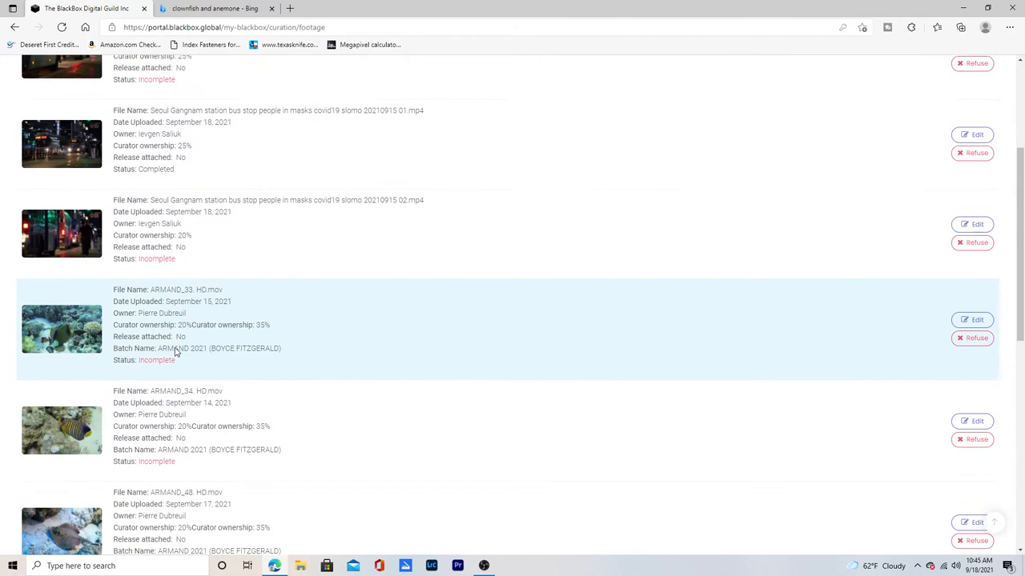
scroll(down, 3)
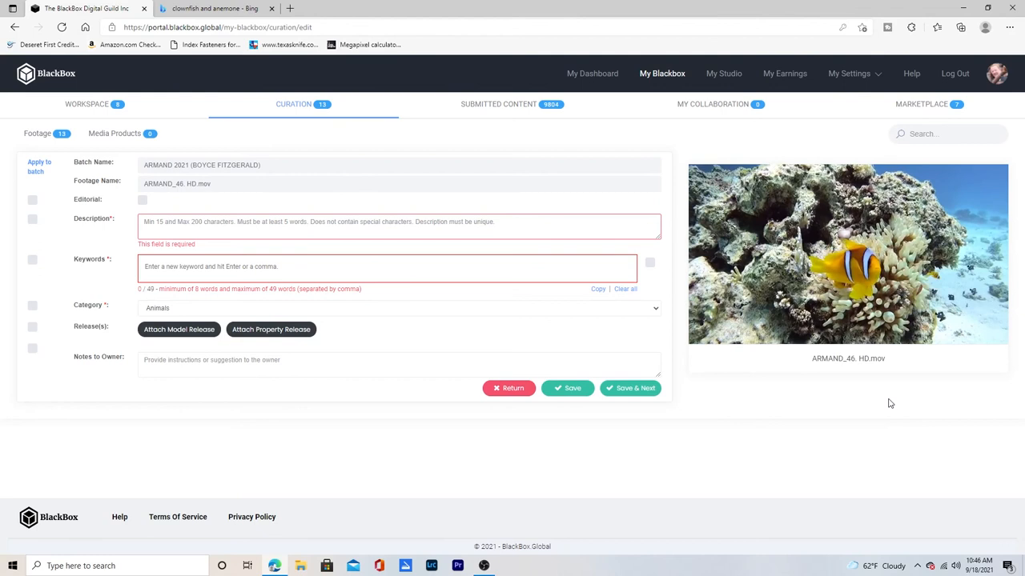
- Play the ARMAND_46 clownfish clip preview, then start a fresh browser tab for a web search
click(848, 253)
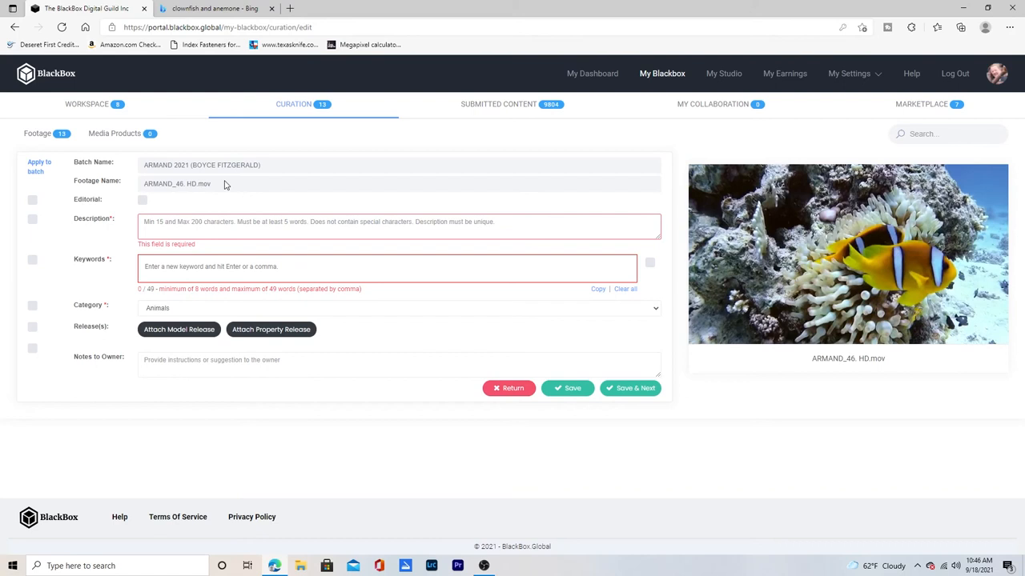
click(848, 252)
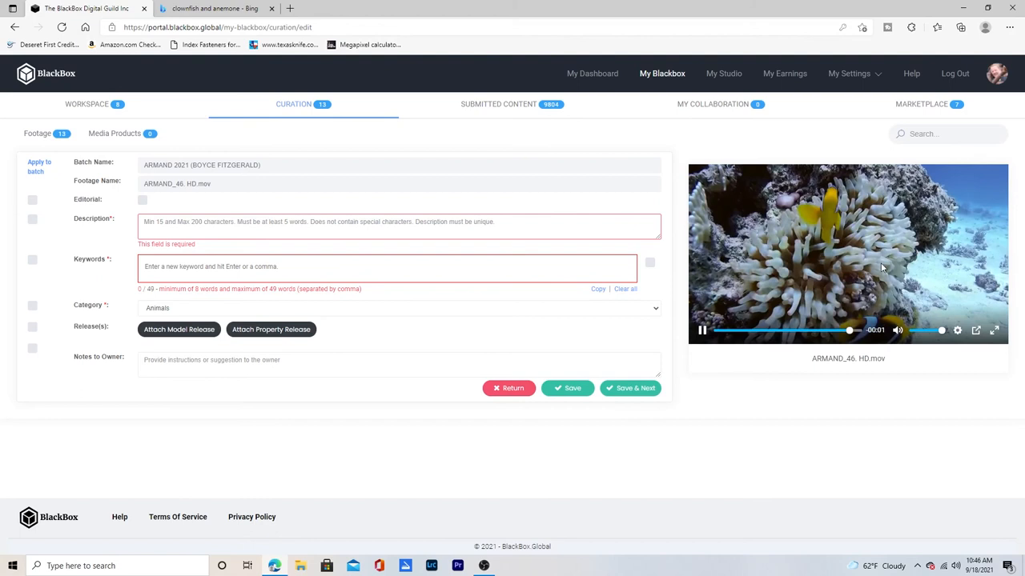
click(216, 8)
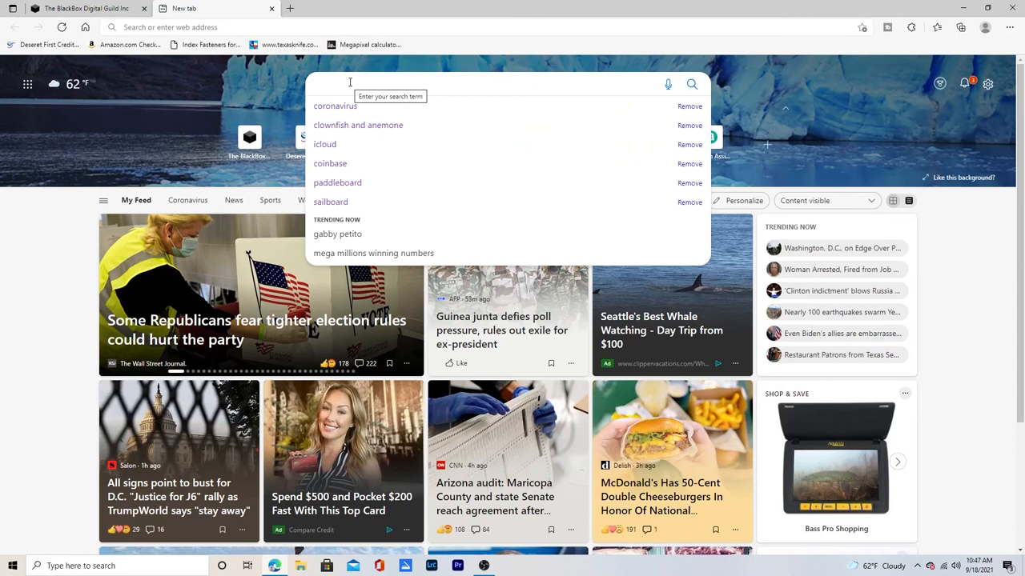
- Search Bing for 'clown fish' and reach the NYK Daily clownfish–sea anemone article
text(clown fish)
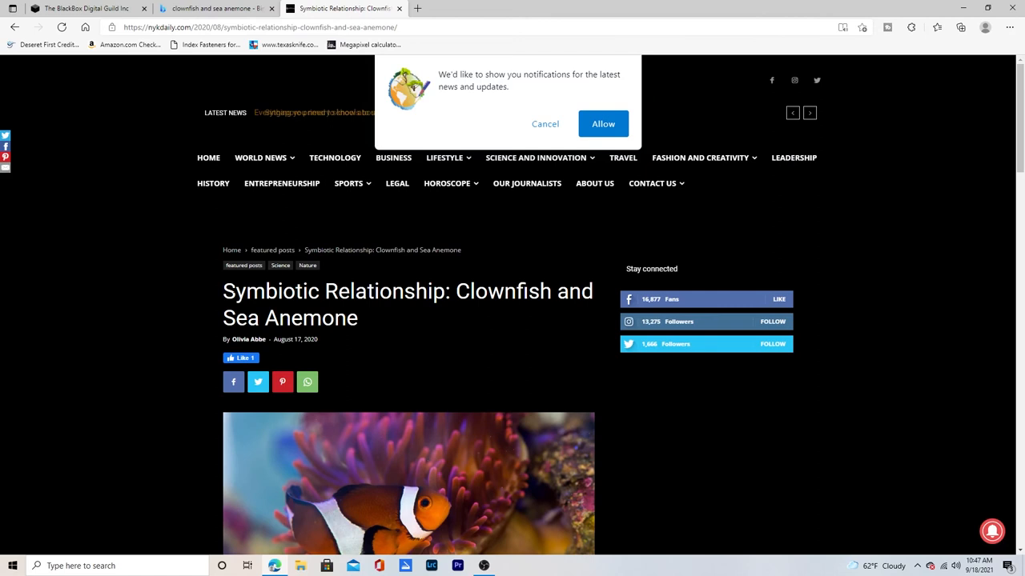
- Read down the NYK Daily article past the photo to the Clown Fish and Sea Anemone sections
double_click(259, 291)
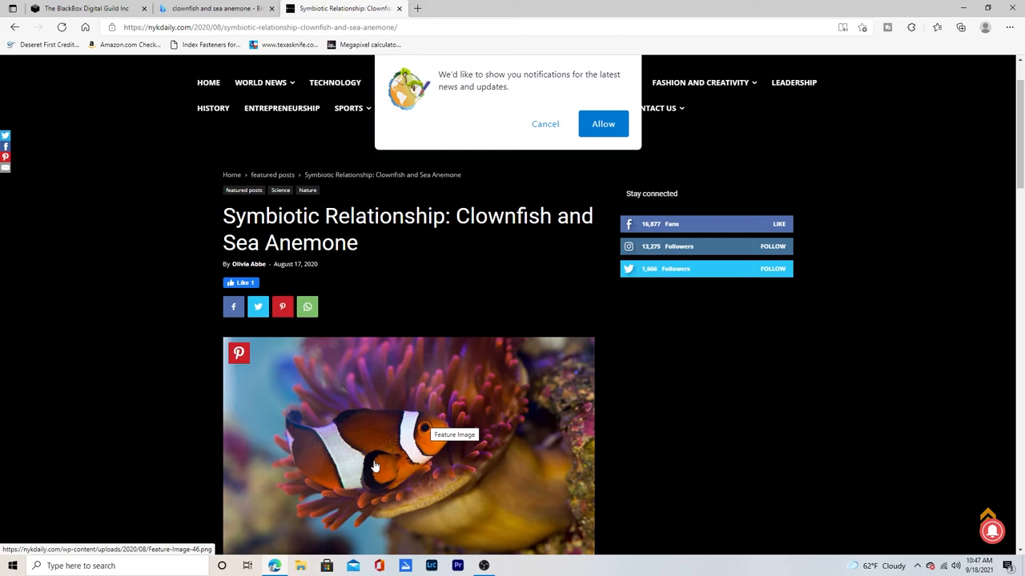
scroll(down, 3)
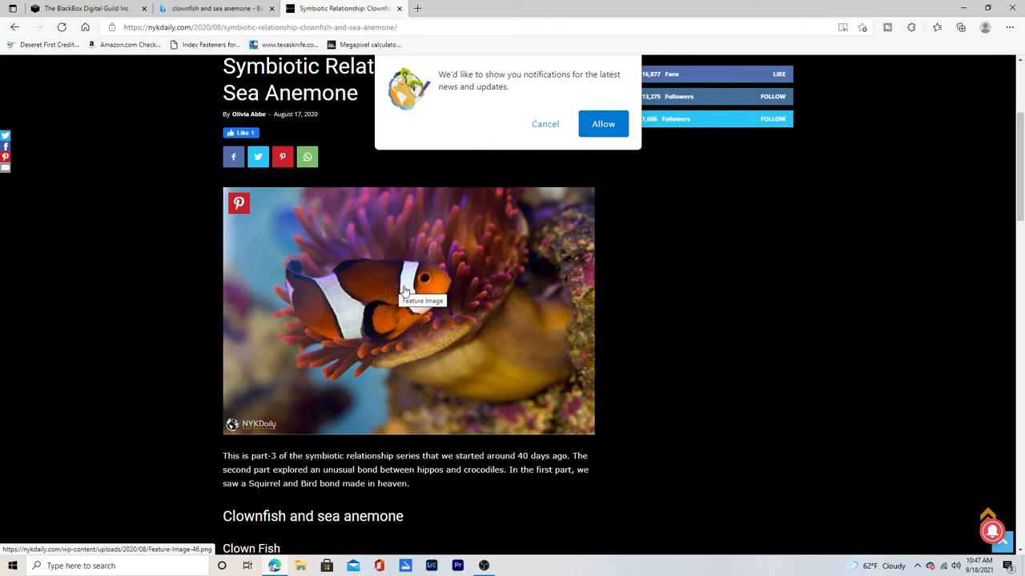
mouse_move(419, 292)
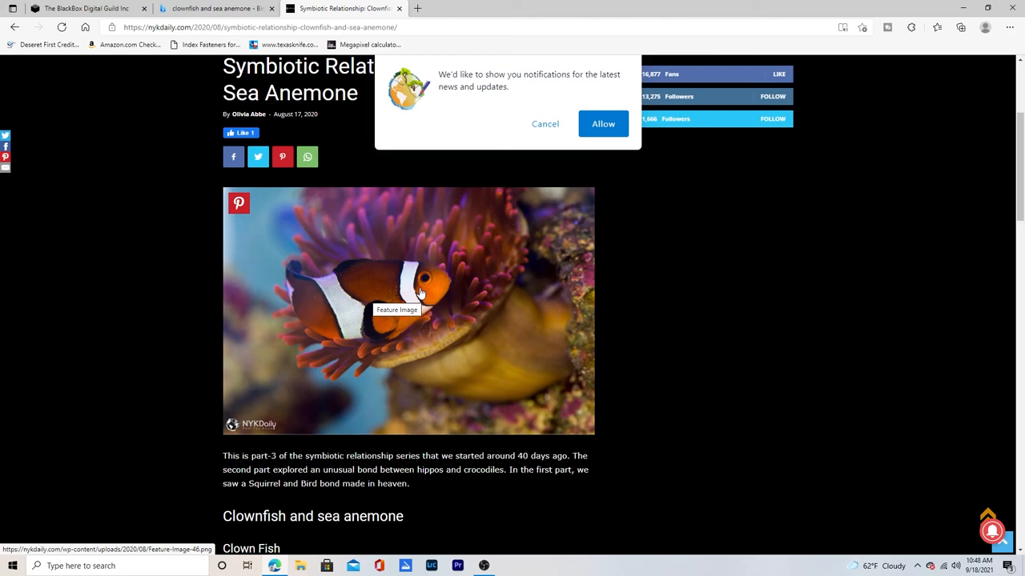
scroll(down, 3)
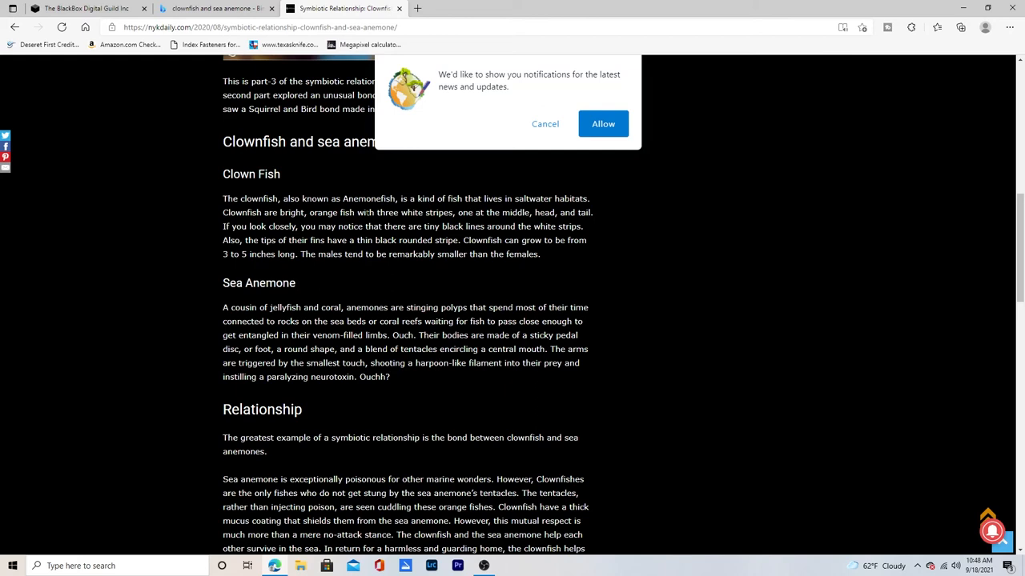
- Finish the Relationship section and return to the Bing clownfish results near the Wikipedia entry
scroll(down, 3)
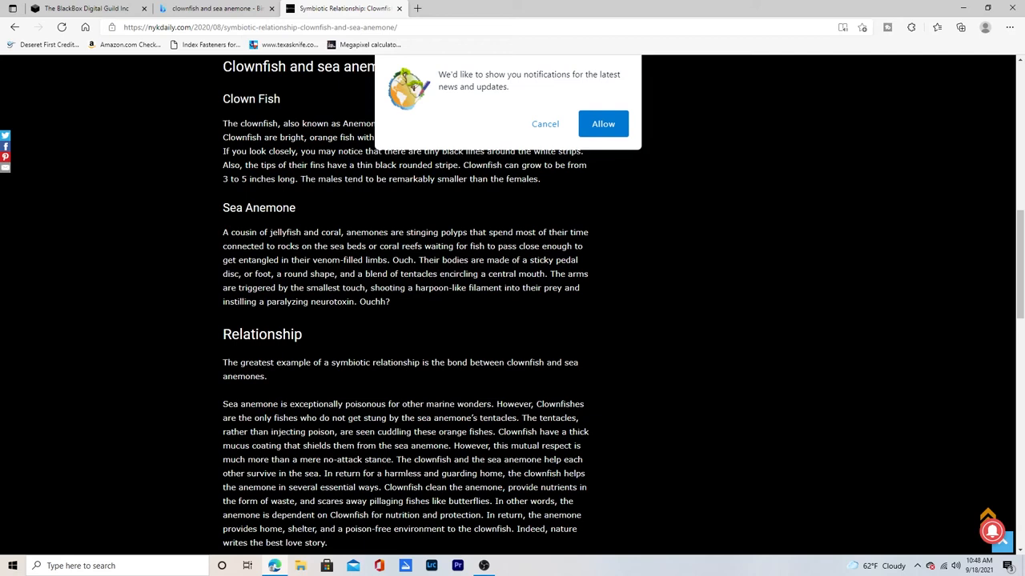
scroll(down, 3)
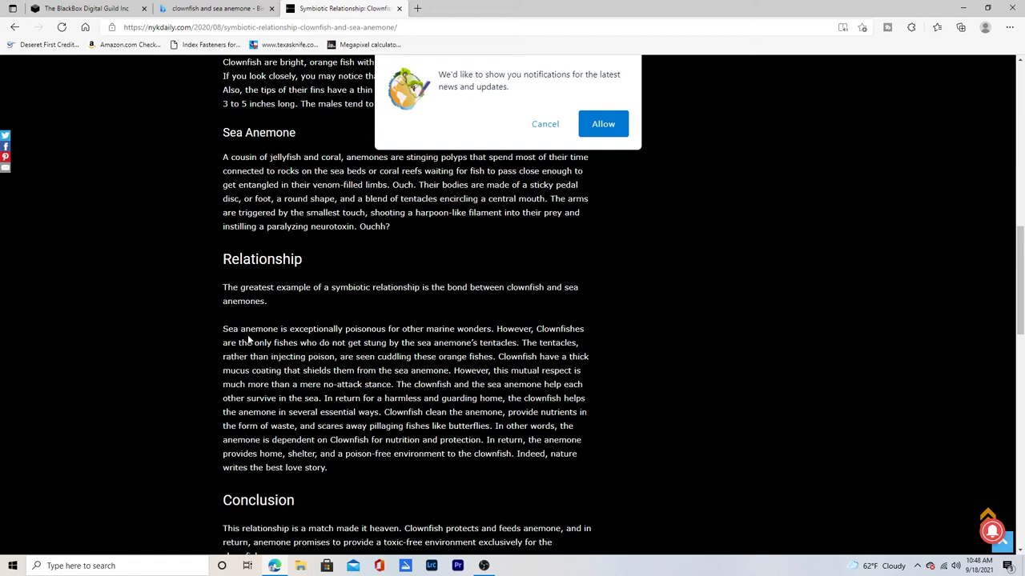
scroll(down, 3)
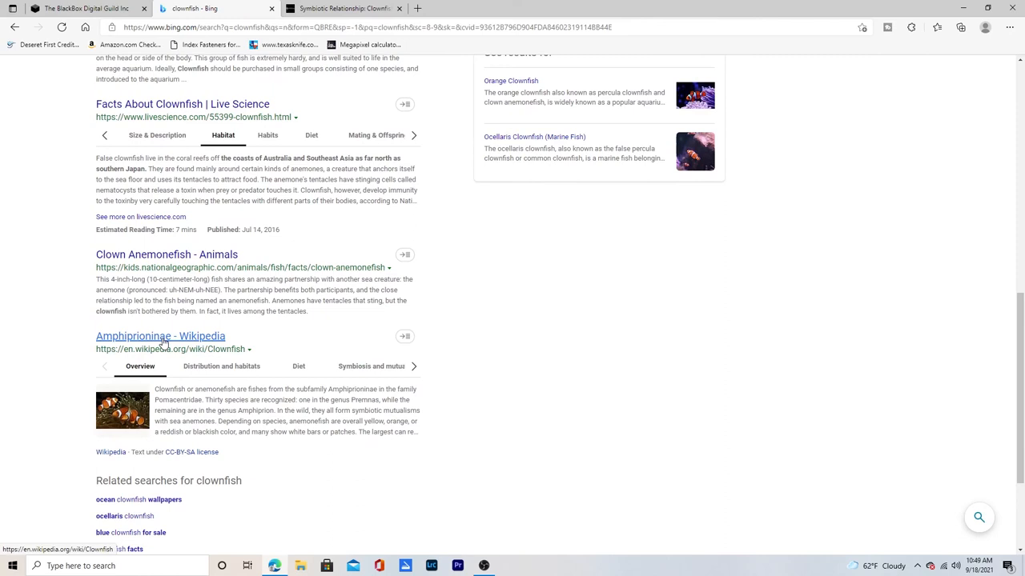
- View Wikipedia's Amphiprioninae article, then return to the ARMAND_46 clip's editing form
click(160, 336)
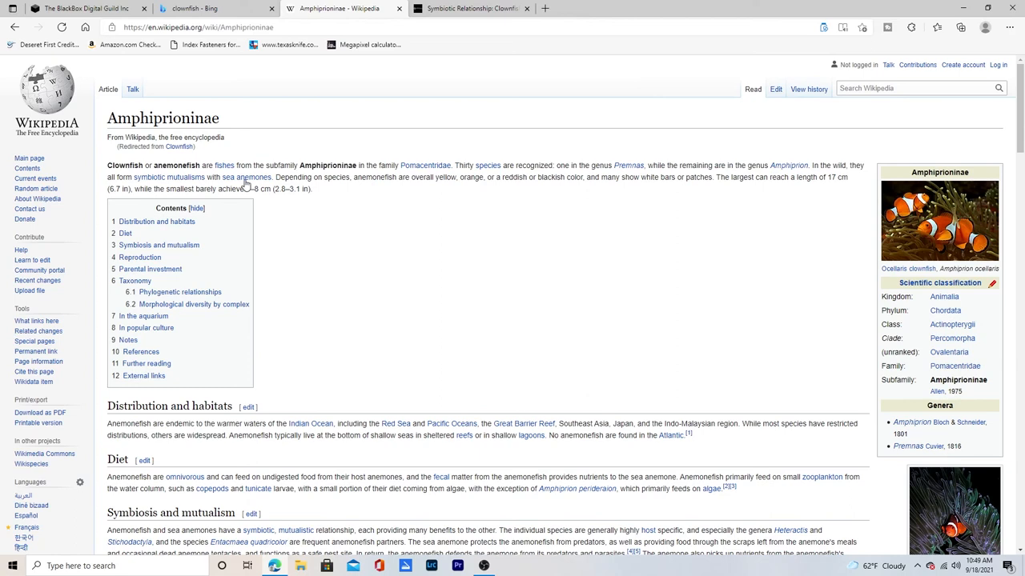
click(80, 8)
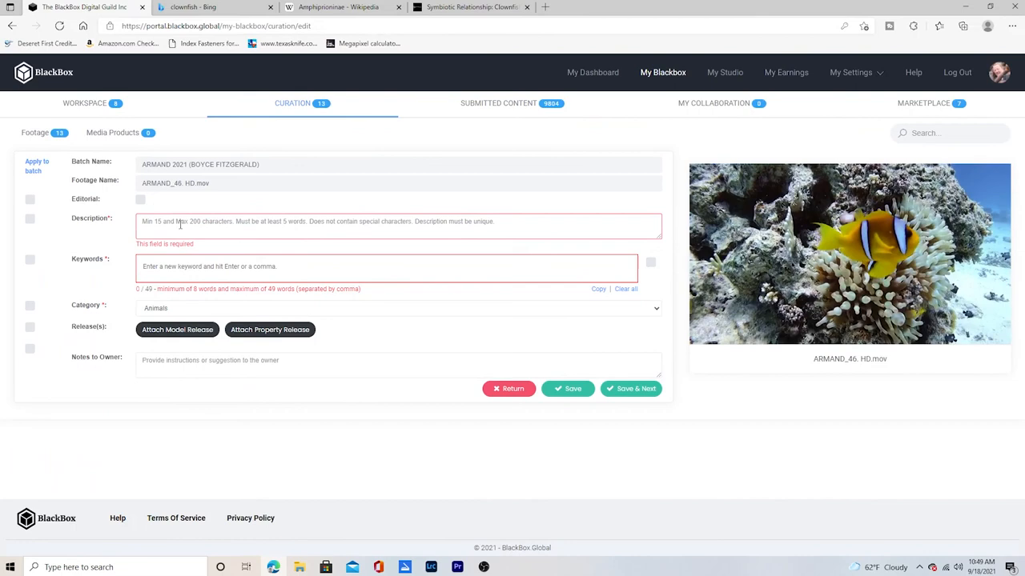
- Describe the clip as two clownfish staying close to a sea anemone on a colorful tropical coral reef, starting a 'clow' keyword
text(Two clownfish stay close to a sea anemone in a colorful, tropical coral reef - underwater view)
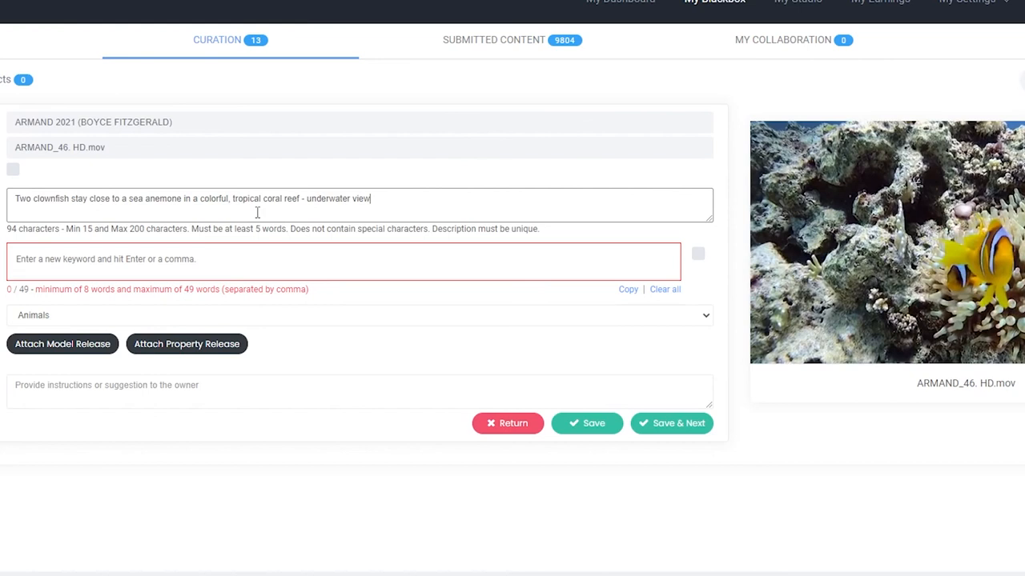
text(clow)
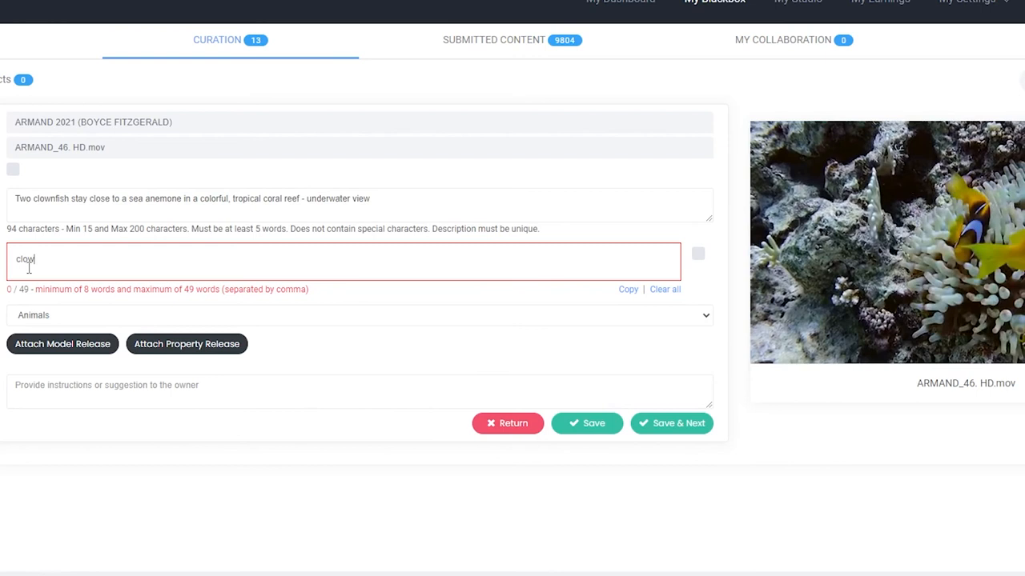
- Commit the clownfish keyword and add 'protection' among the clip's keywords
key(Enter)
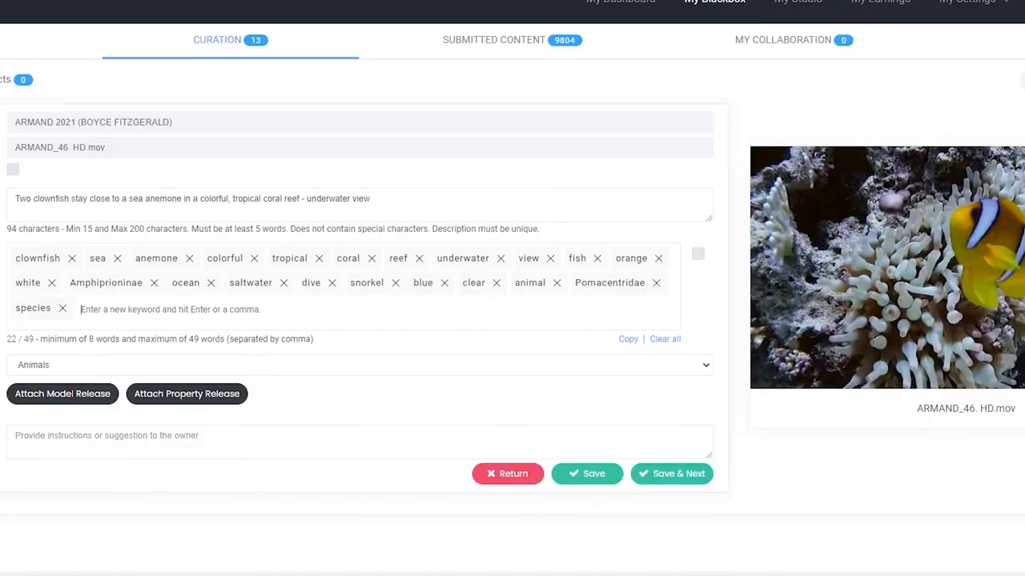
text(protection)
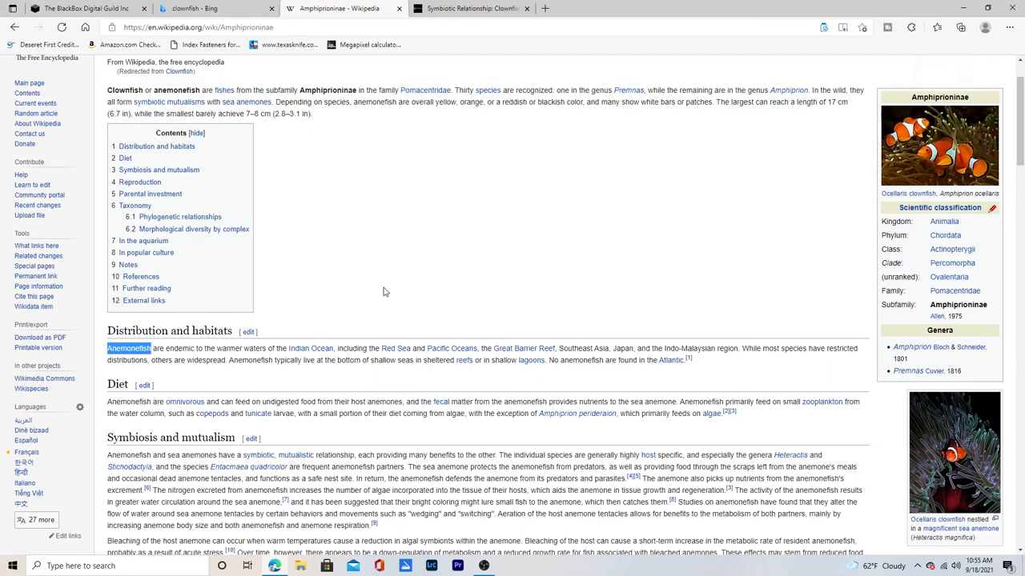
- Switch back from the Wikipedia Amphiprioninae article to the clownfish clip's curation form
click(80, 9)
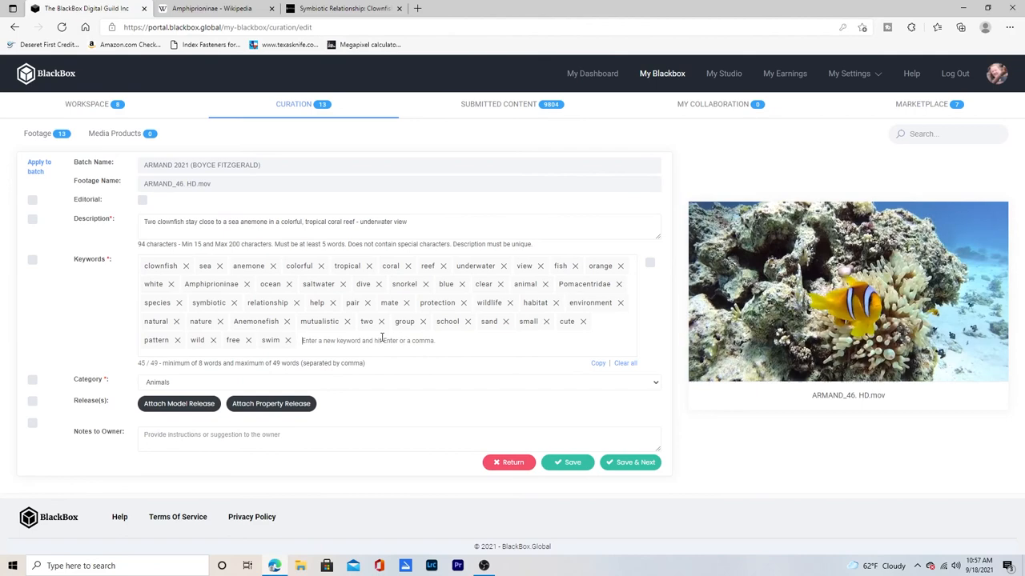
- Add the keyword 'nemo' to the clownfish clip's keyword list
text(nemo tide wave motion)
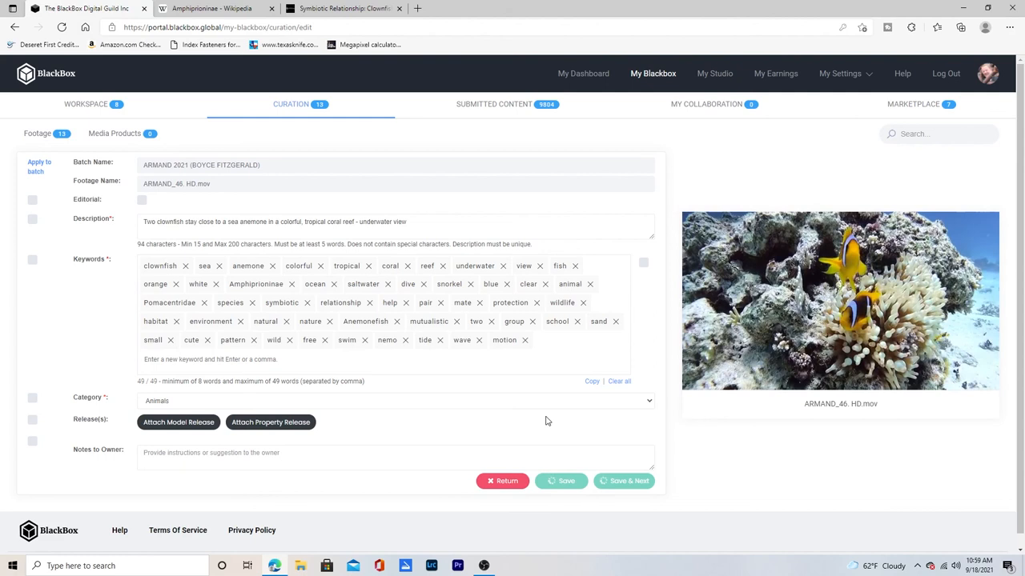
- Save the ARMAND_46 clownfish clip and return to the curation footage list
click(566, 480)
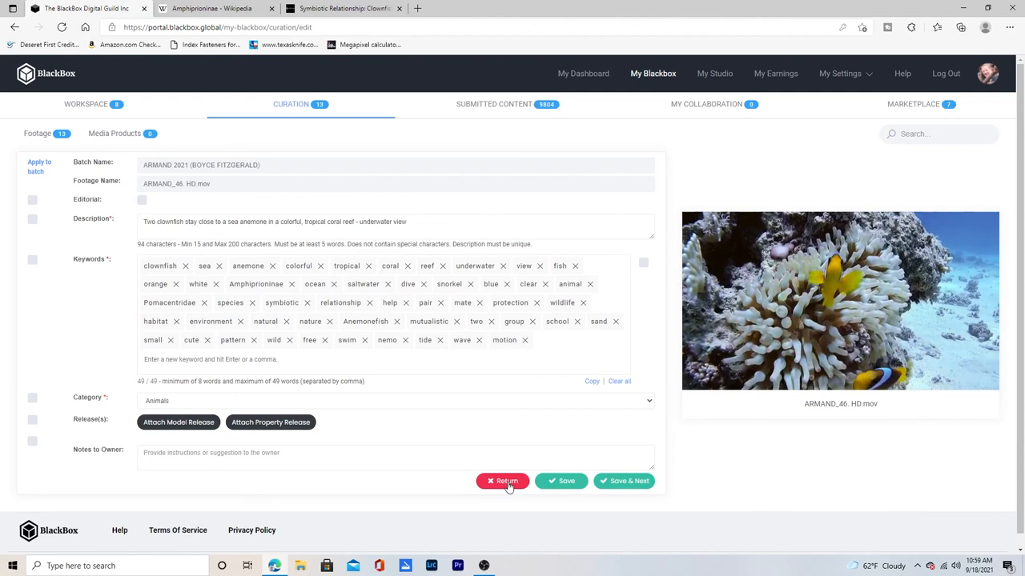
click(503, 480)
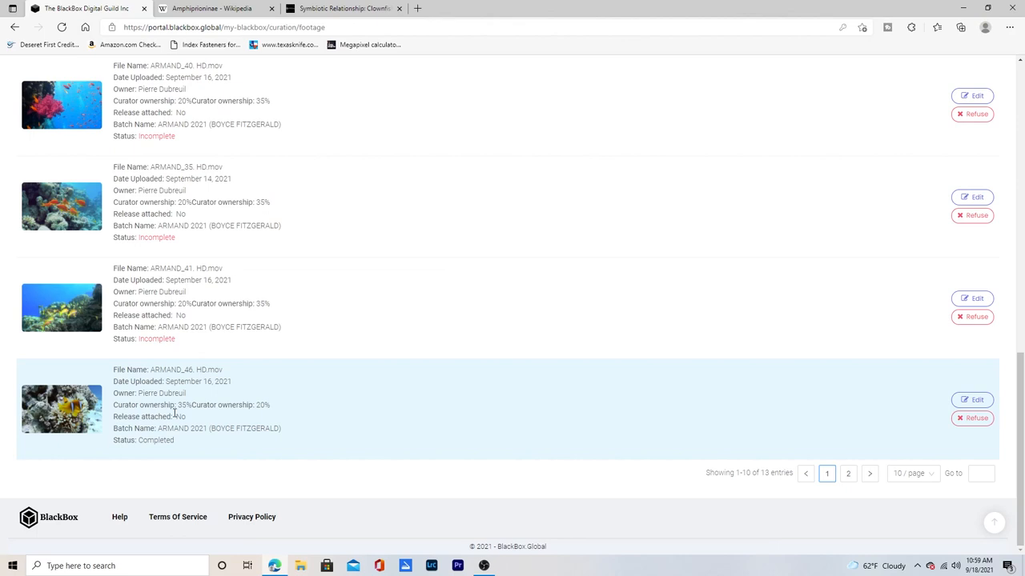
mouse_move(179, 392)
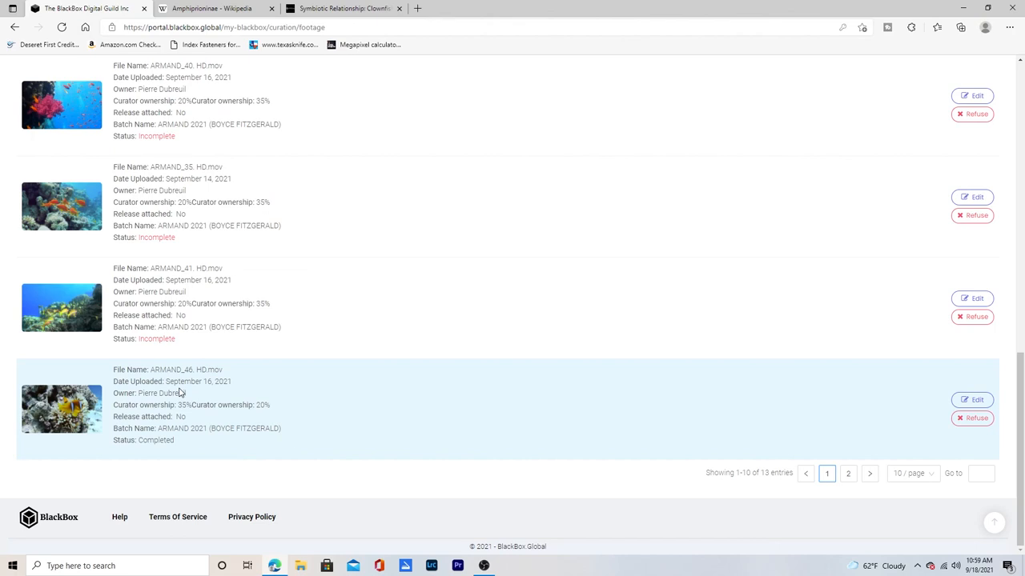
mouse_move(147, 415)
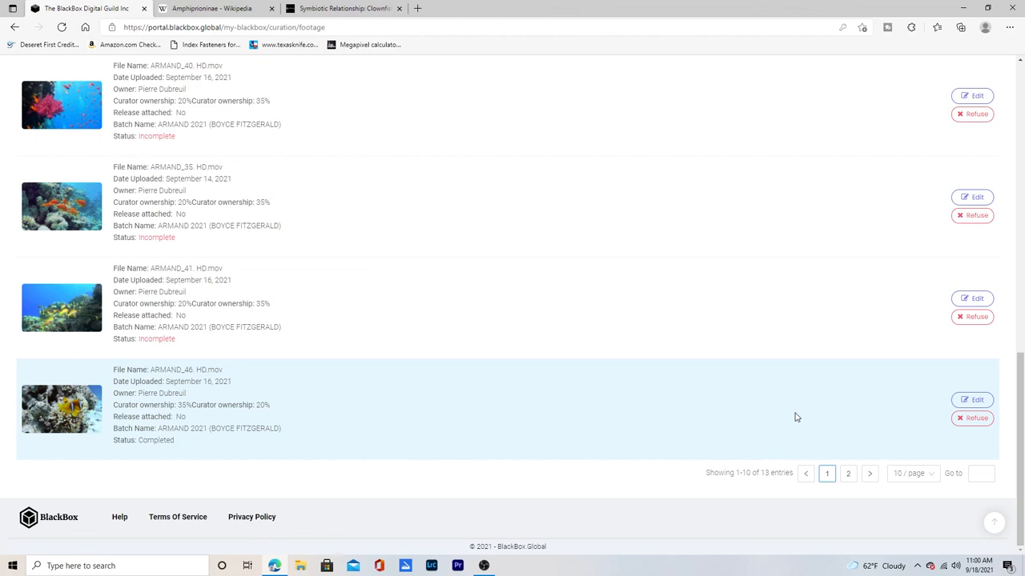
scroll(up, 3)
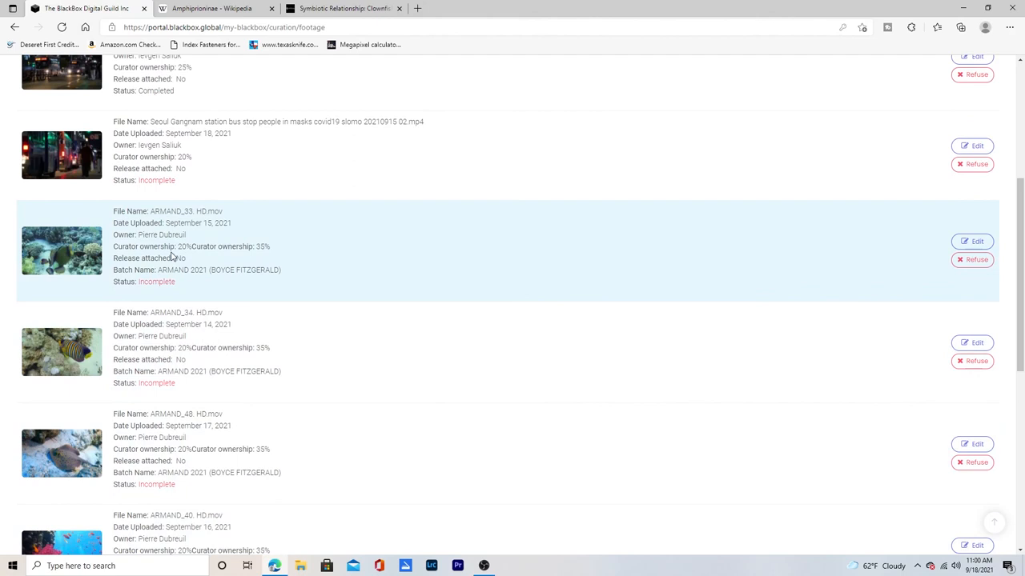
click(61, 250)
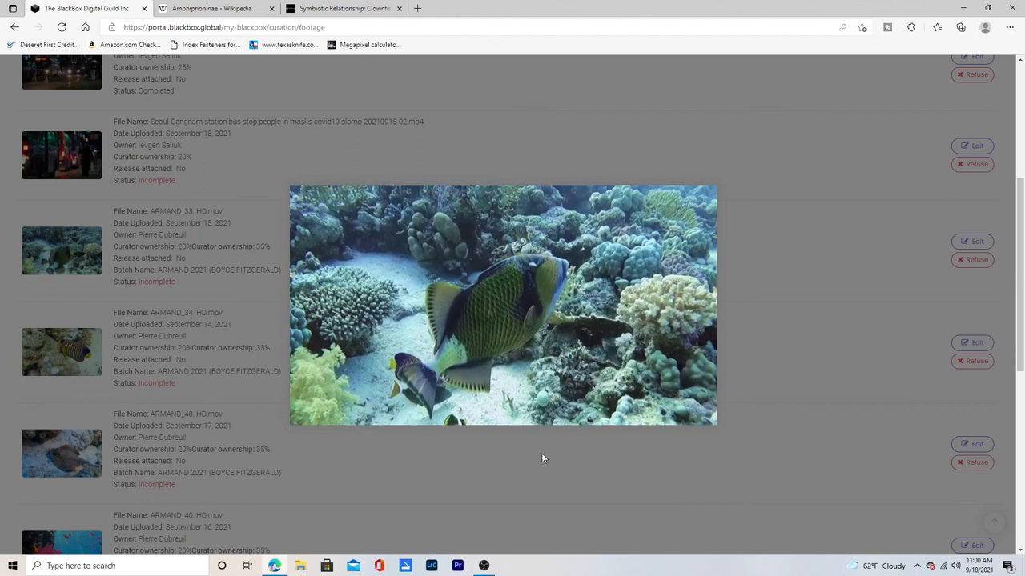
click(977, 259)
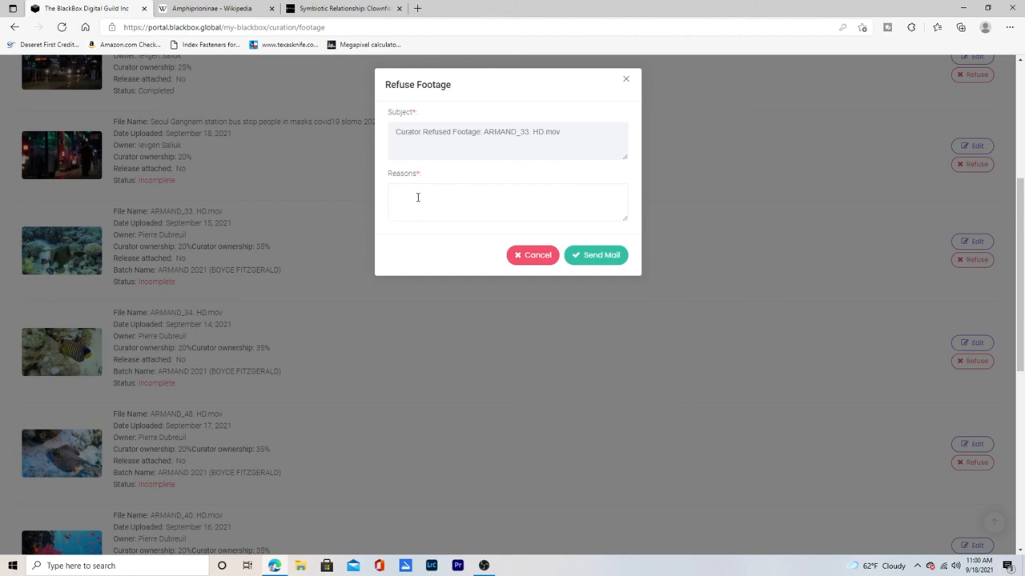
mouse_move(509, 233)
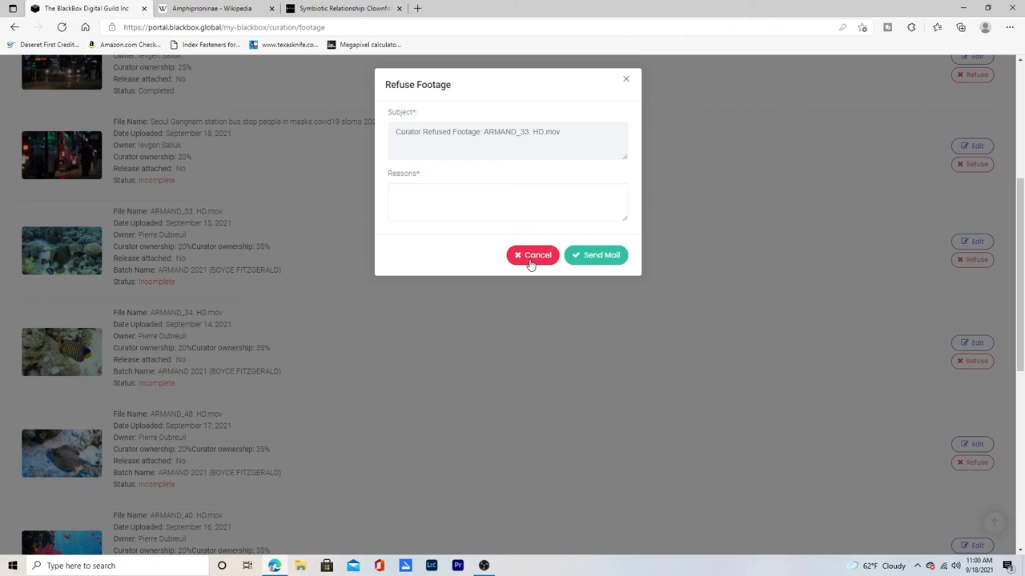
- Cancel the Refuse Footage dialog for ARMAND_33 without entering a reason
click(532, 255)
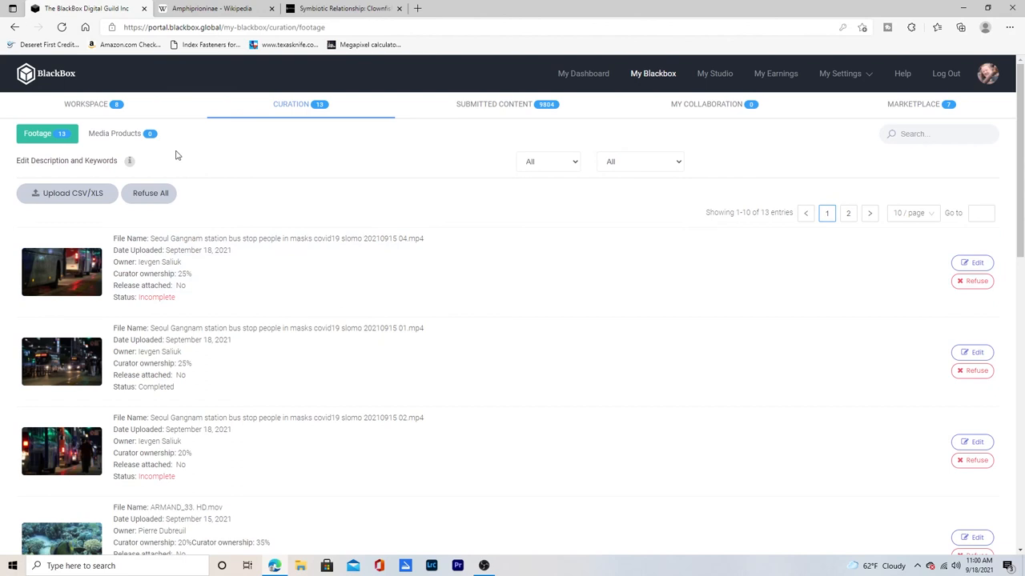